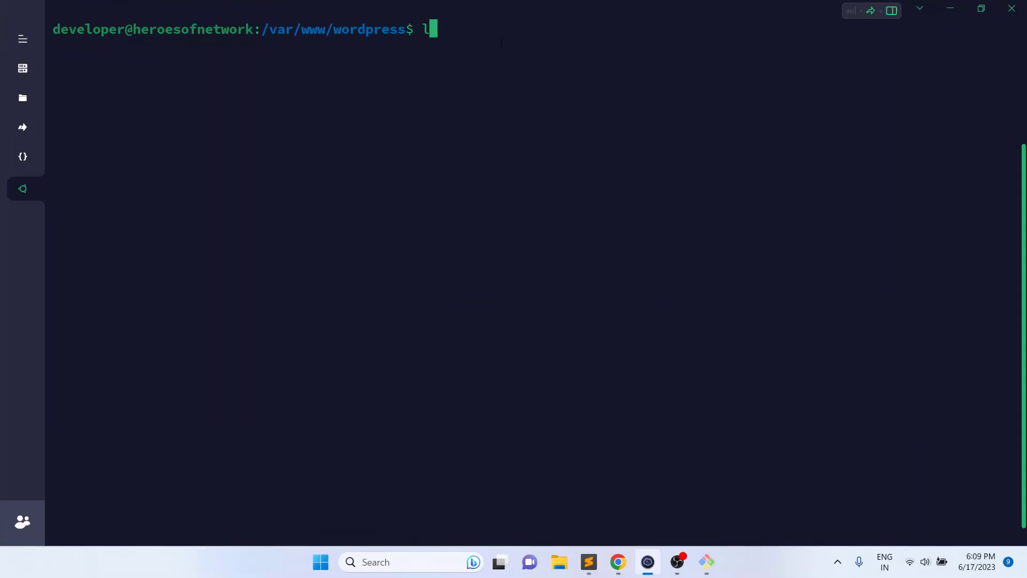
- Run ls -al | grep testfile on the server to confirm testfile.tar.gz exists
text(s -al |grep)
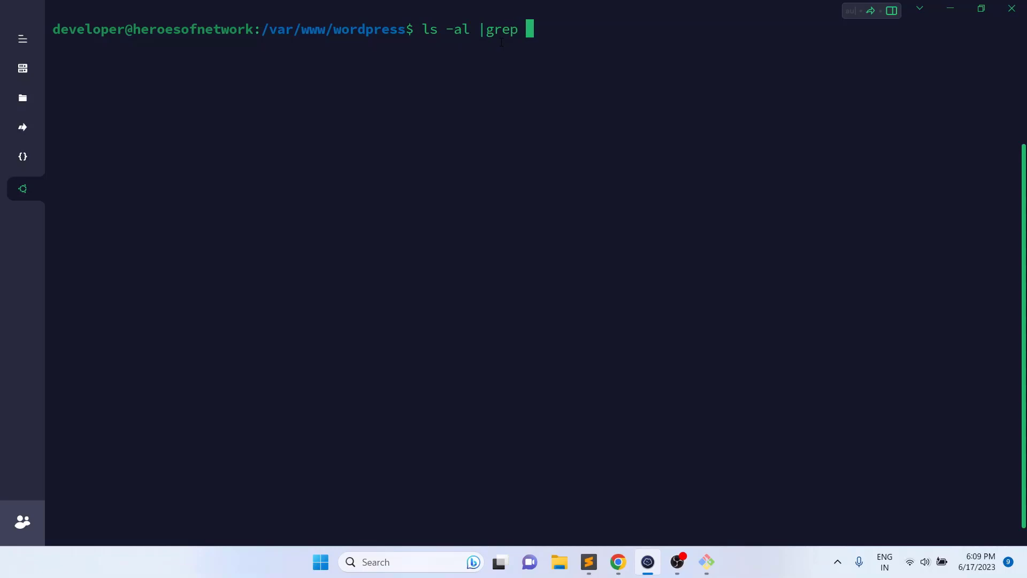
key(Return)
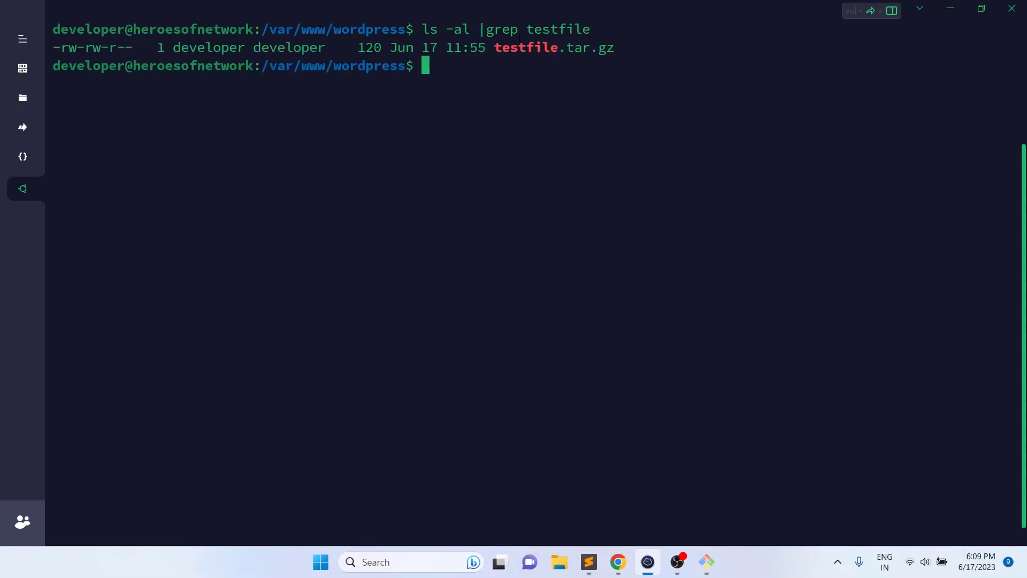
click(616, 563)
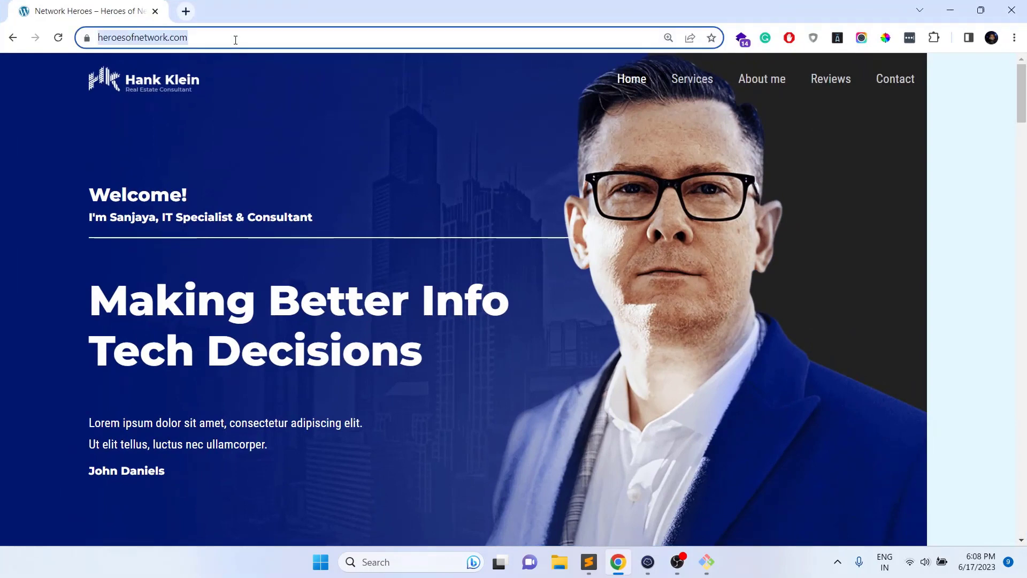
- Request heroesofnetwork.com/testfile.tar.gz in Chrome, then cancel the save dialog
text(https://heroesofnetwork.com/test)
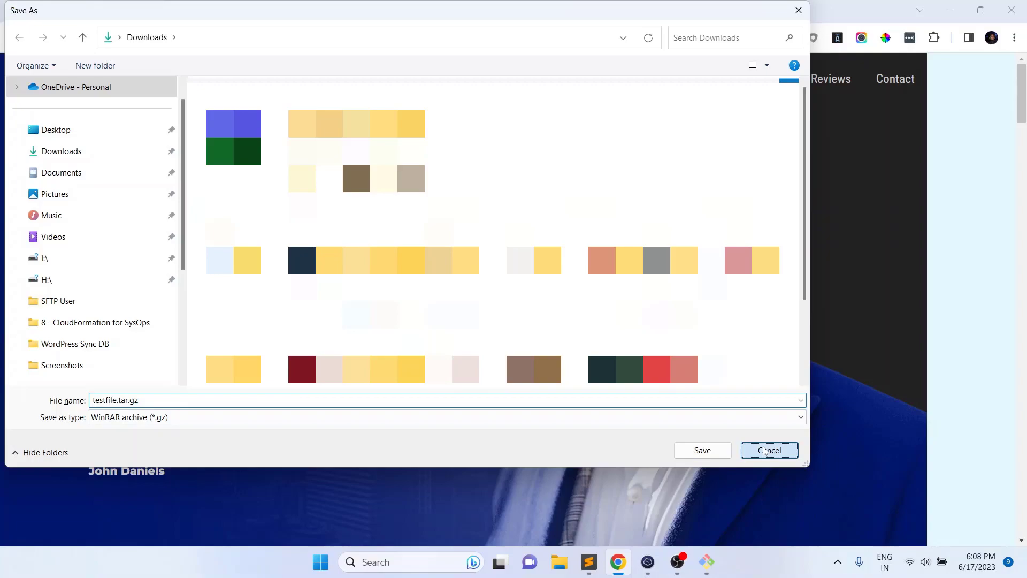
click(768, 450)
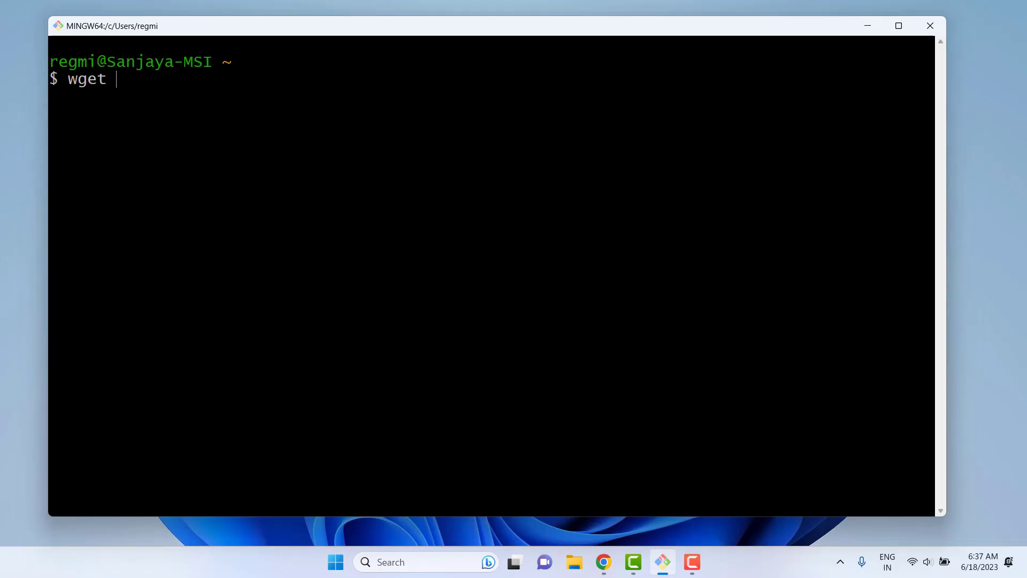
- Write the syntax 'wget <option> <link>' at the Git Bash prompt without running it
text(<lin)
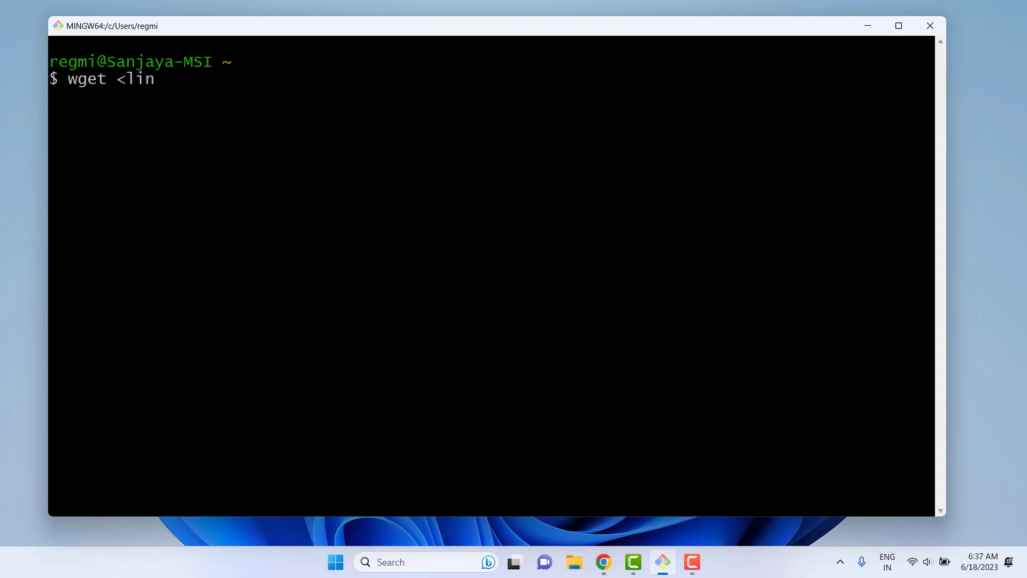
text(k>)
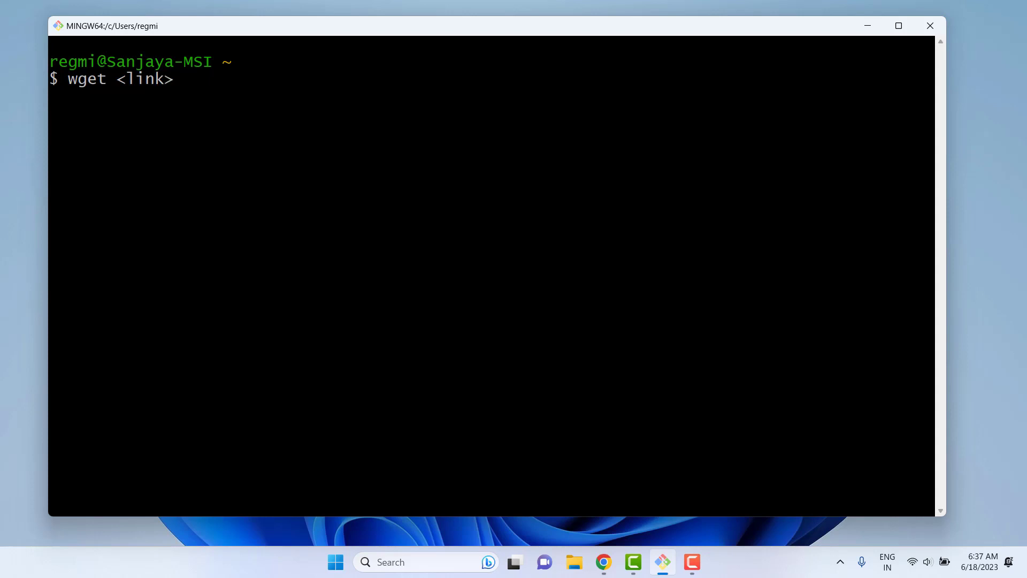
text(<option)
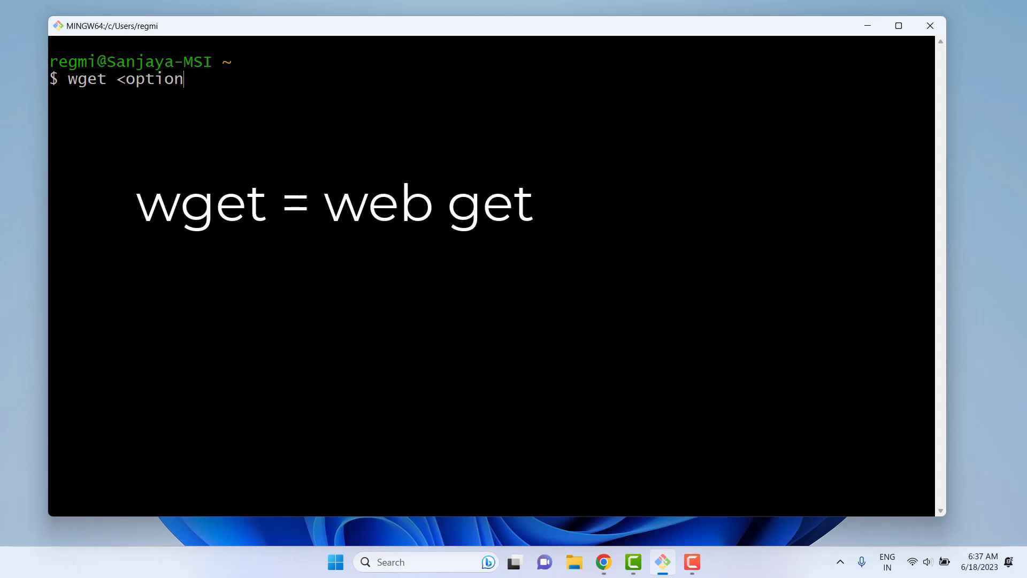
text(> <link)
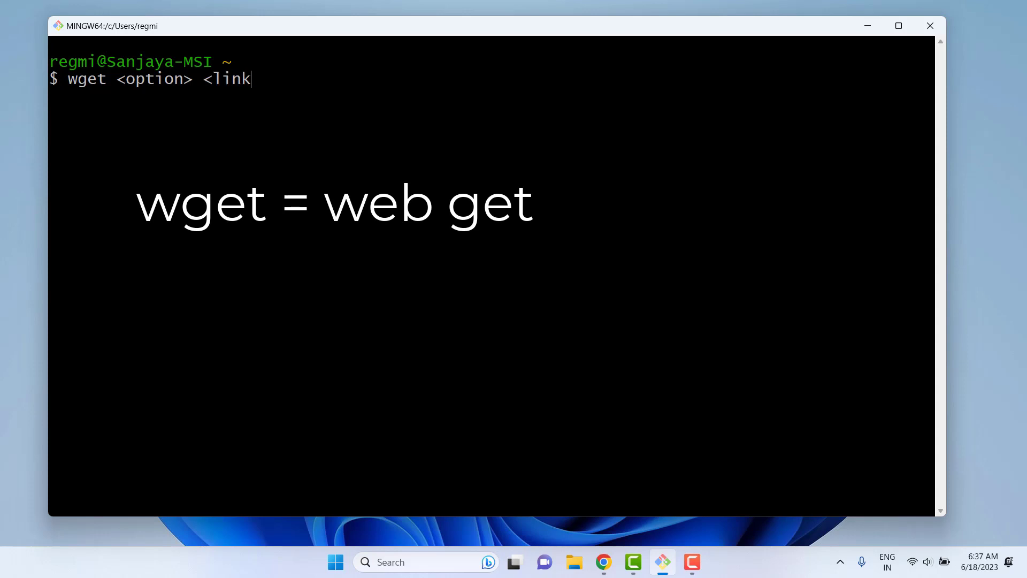
text(>)
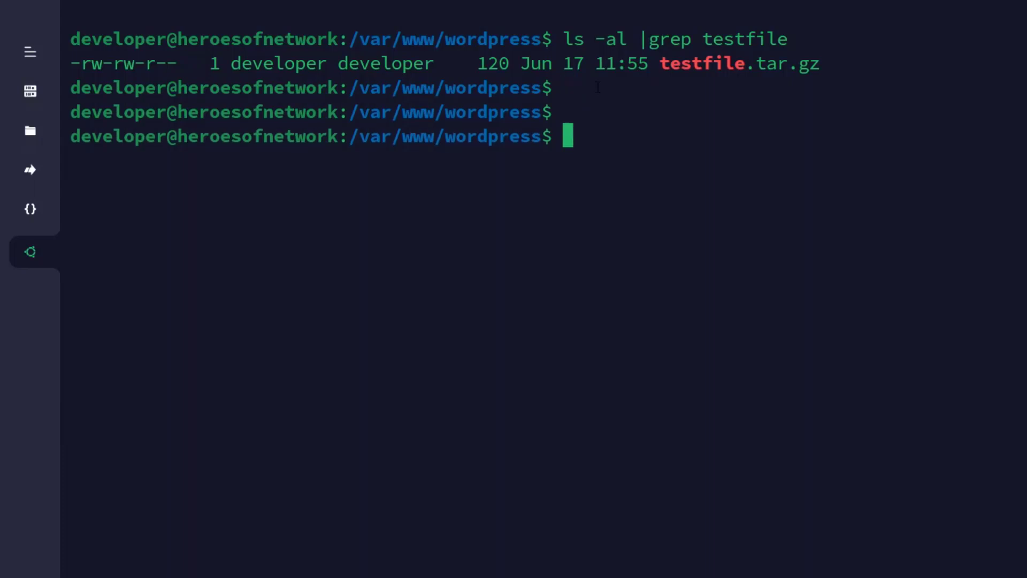
- Run curl ifconfig.me on the server and locally to compare public IP addresses
text(curl ifconfi)
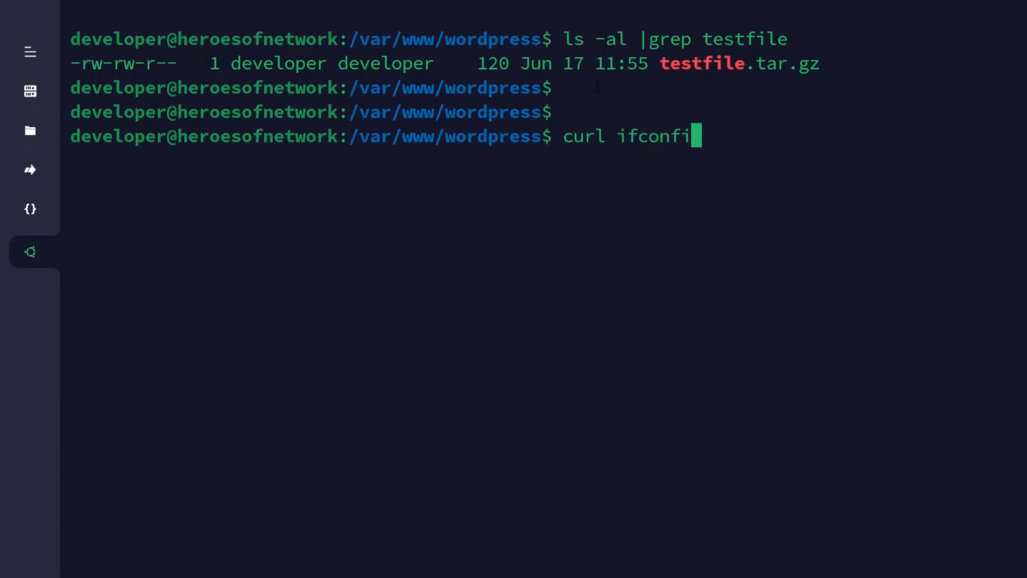
key(Return)
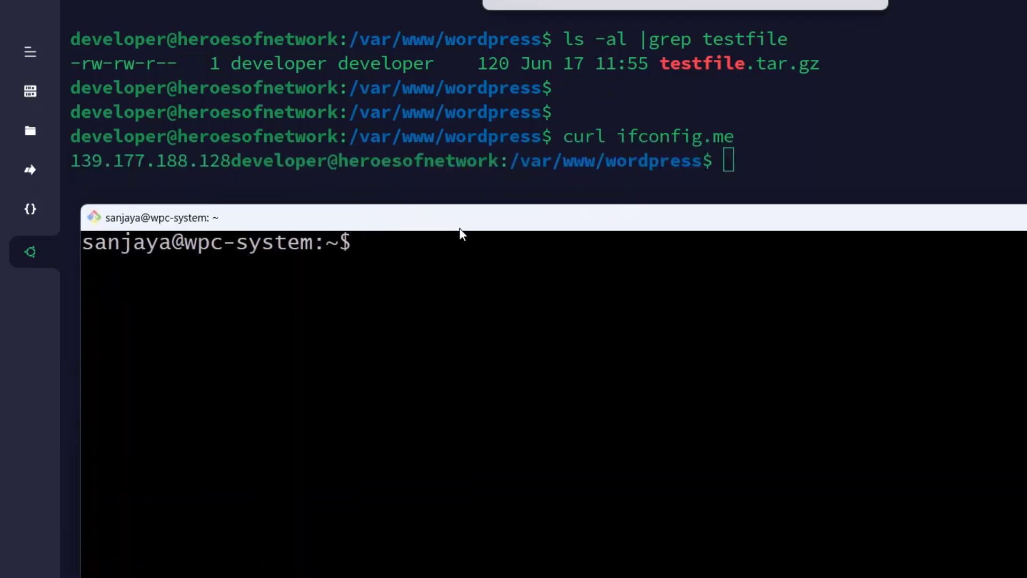
text(curl ifconfig.me)
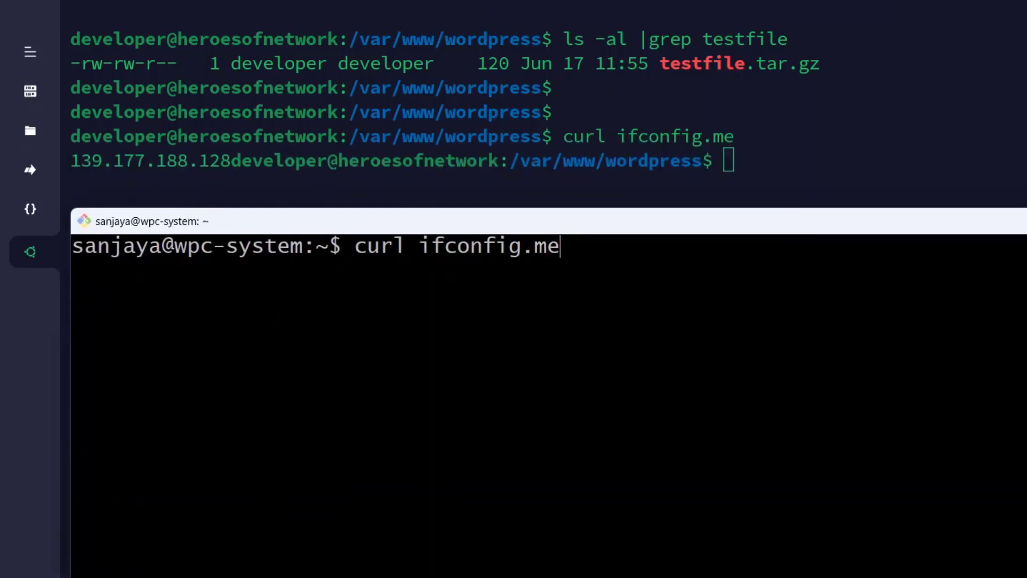
key(Return)
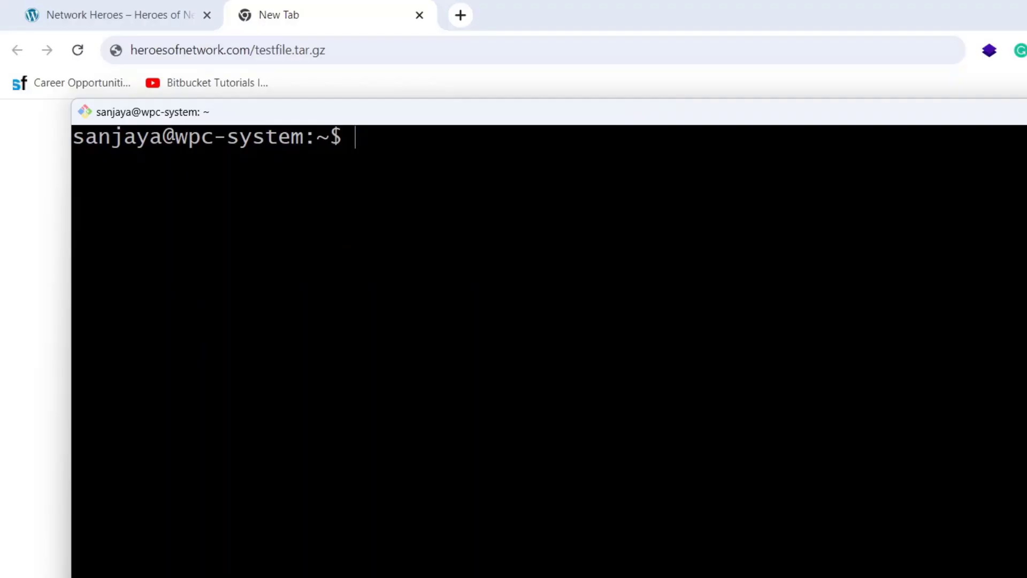
- Download testfile.tar.gz into the home folder using wget with the pasted link
text(wget)
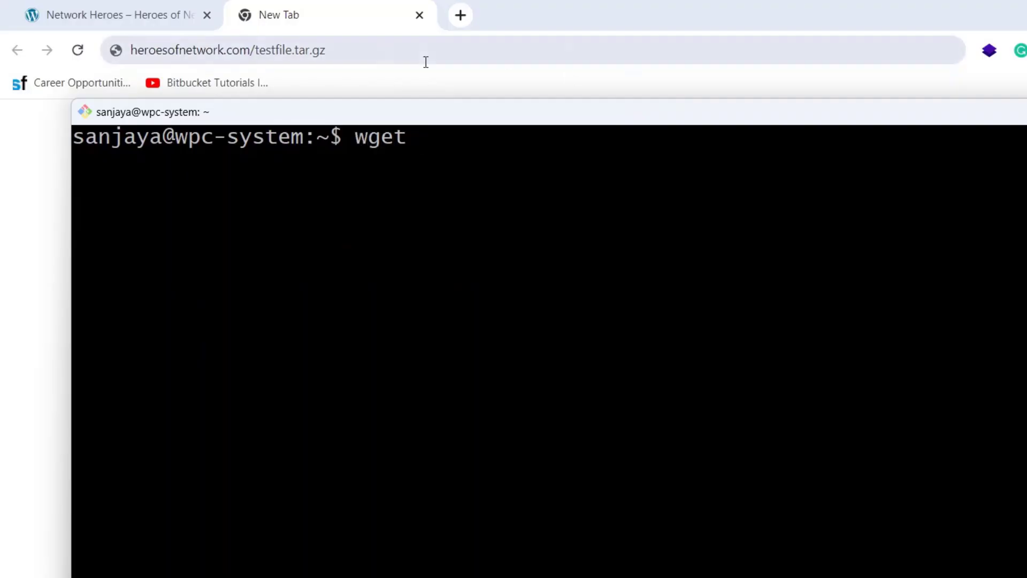
right_click(225, 50)
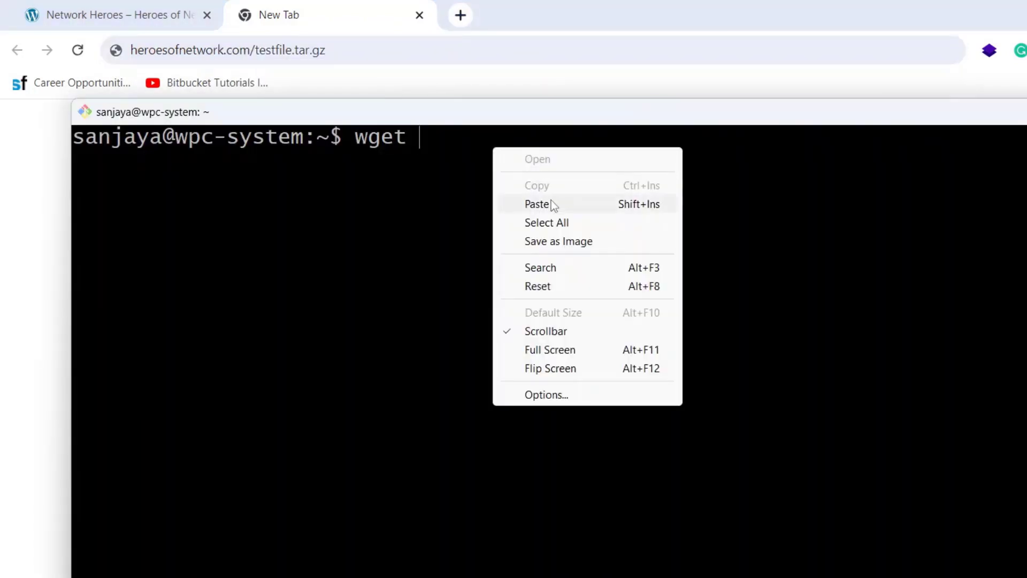
click(538, 204)
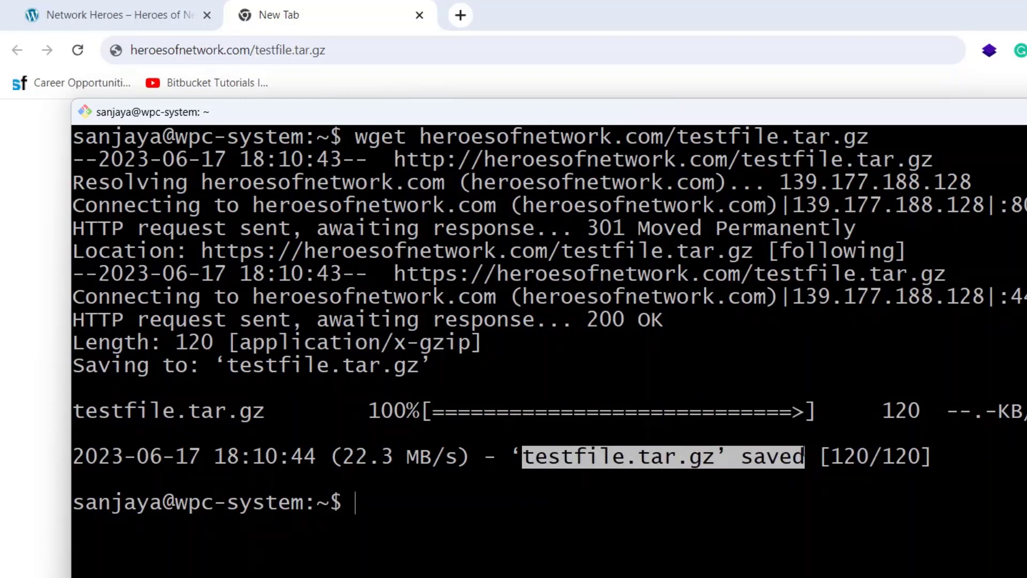
- List test-named home files with ls -l | grep test, then delete test.html
text(ls -)
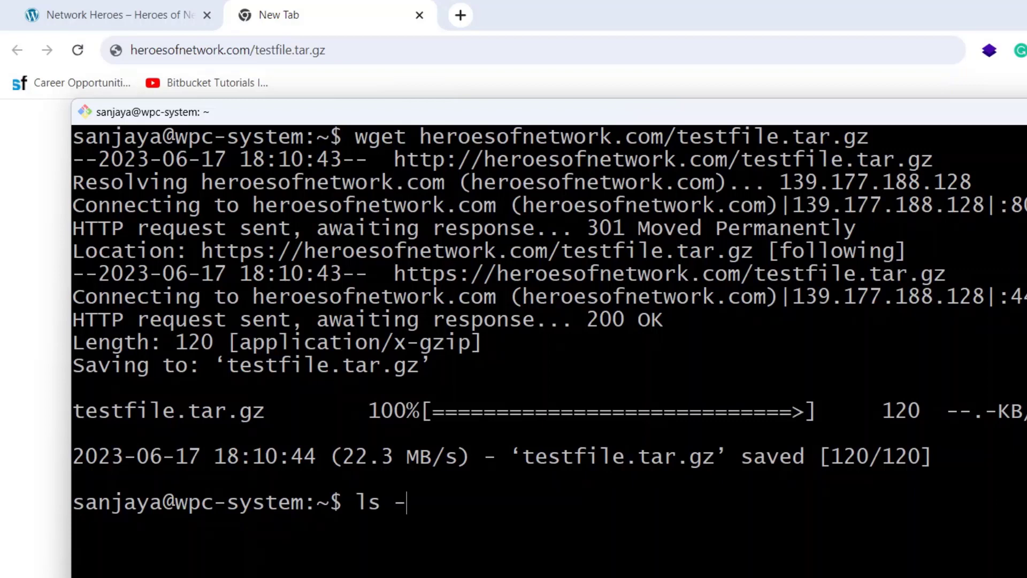
text(l | gr)
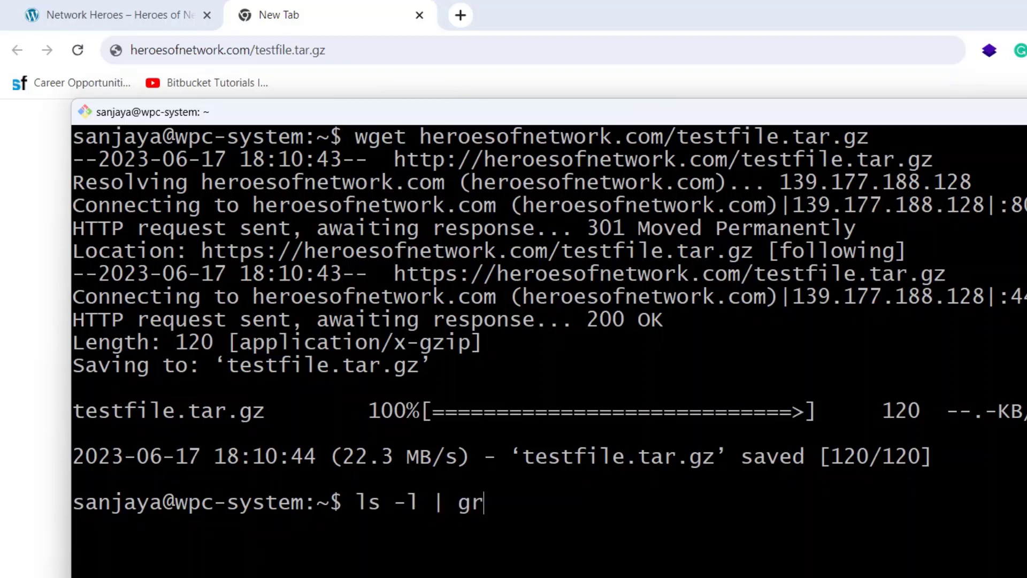
text(ep test)
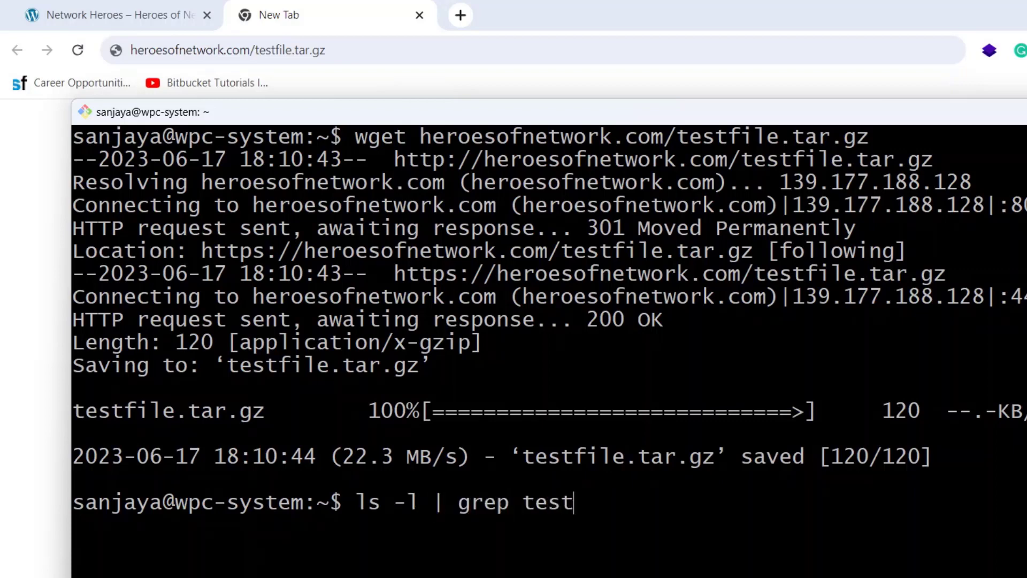
key(Return)
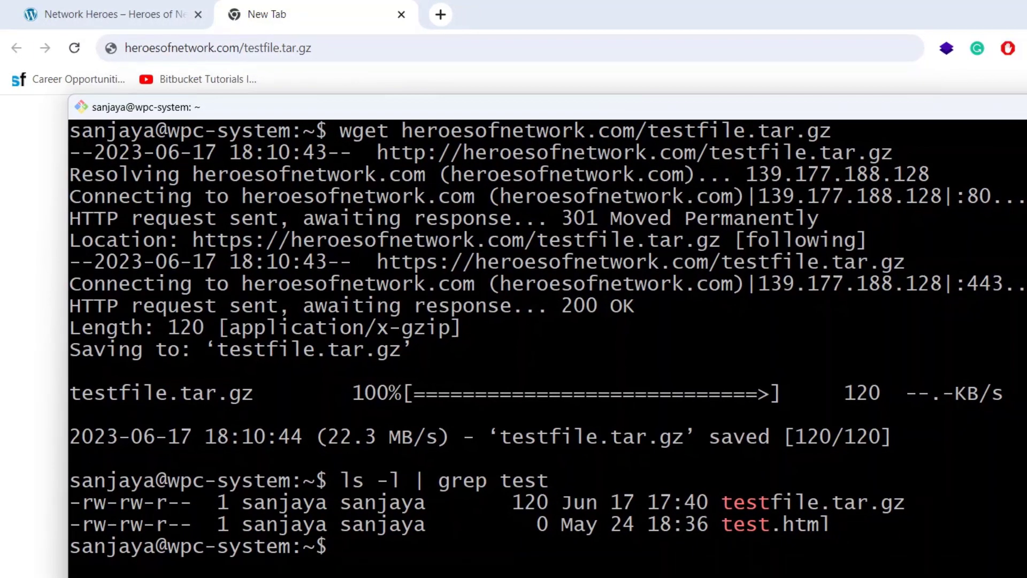
text(rm -rf test)
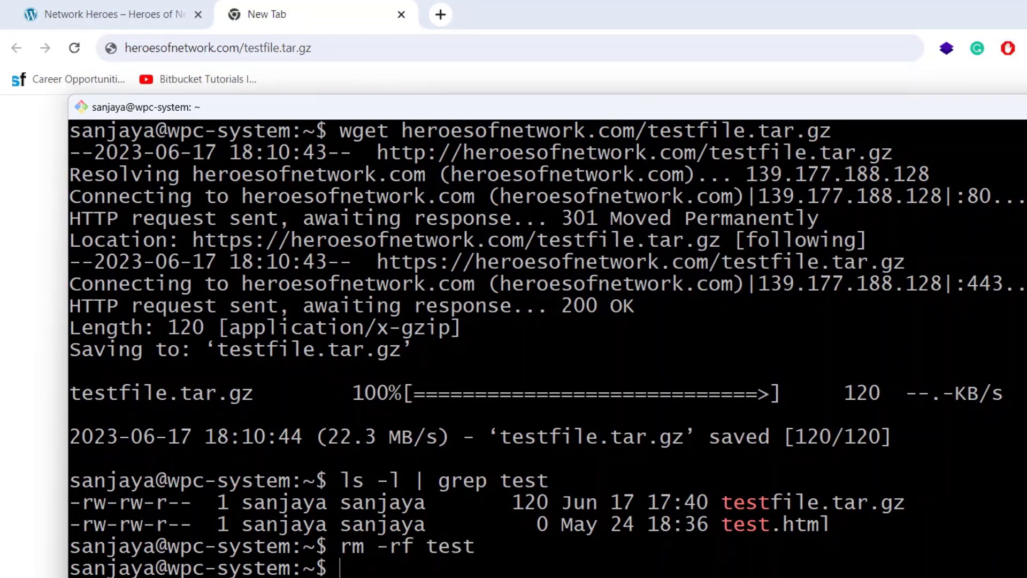
text(rm -rf test.html)
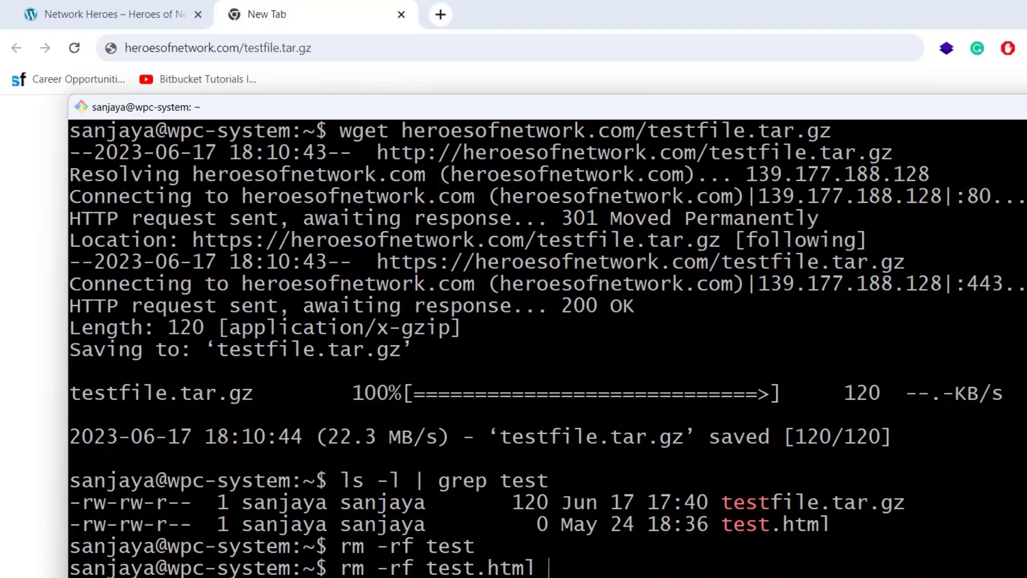
key(Return)
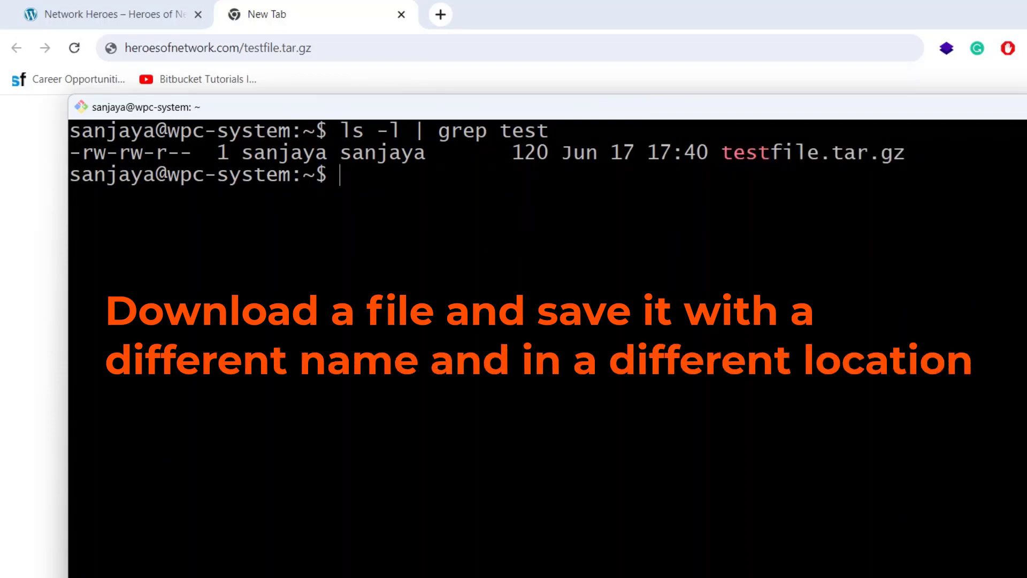
- Run wget -O temp/package.tar.gz with the testfile.tar.gz link
key(Return)
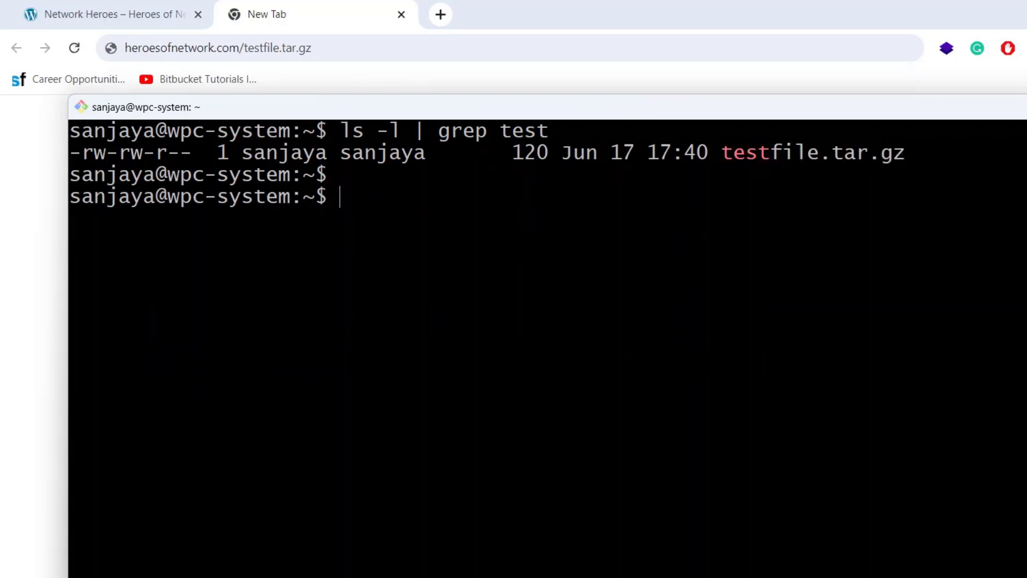
text(wget)
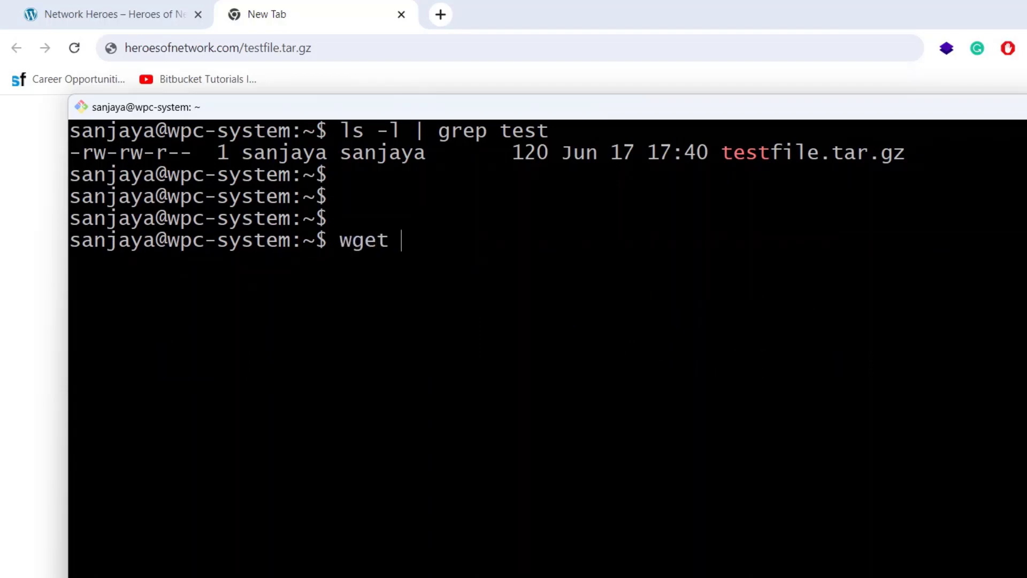
text(-)
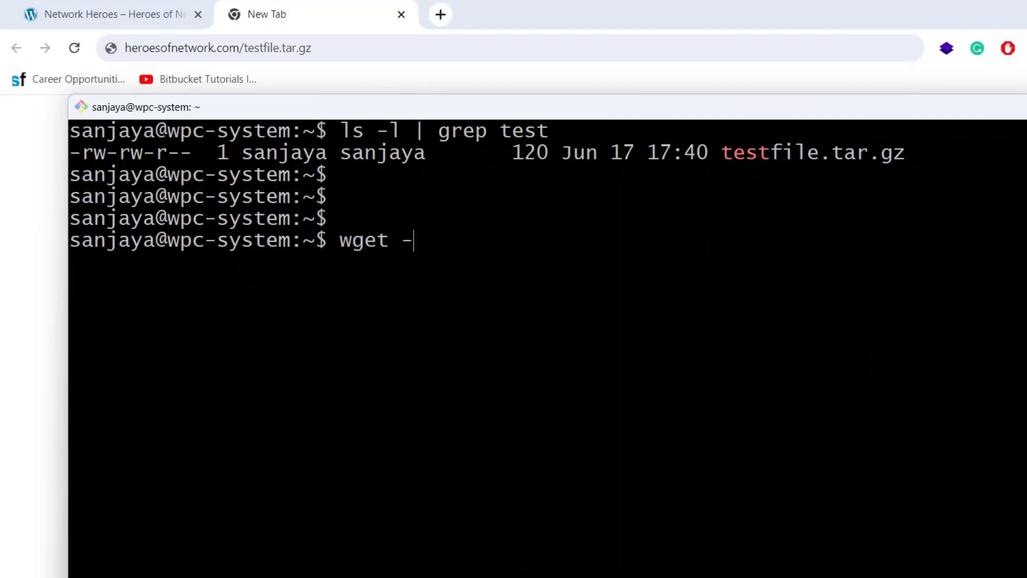
text(O)
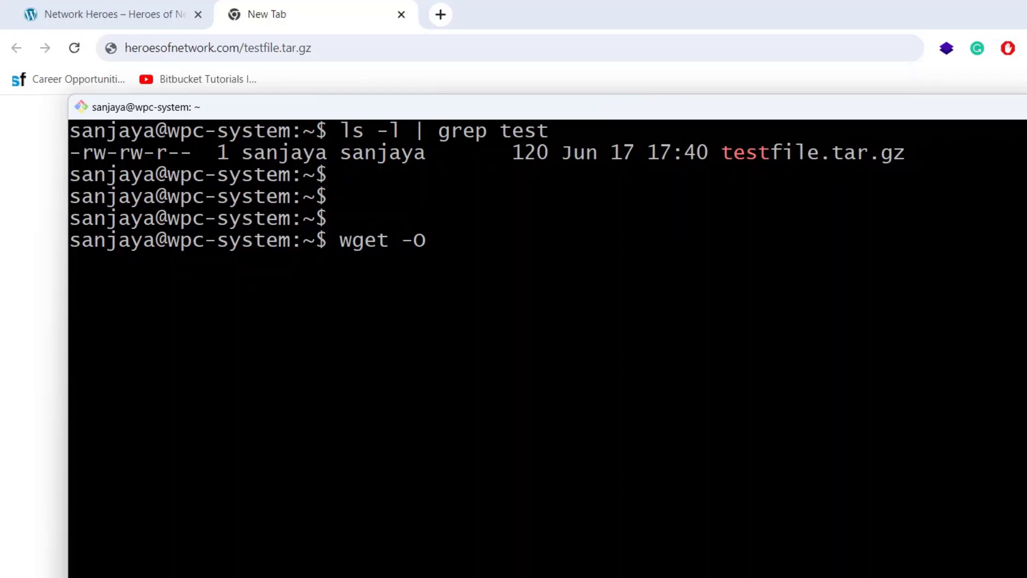
text(temp/)
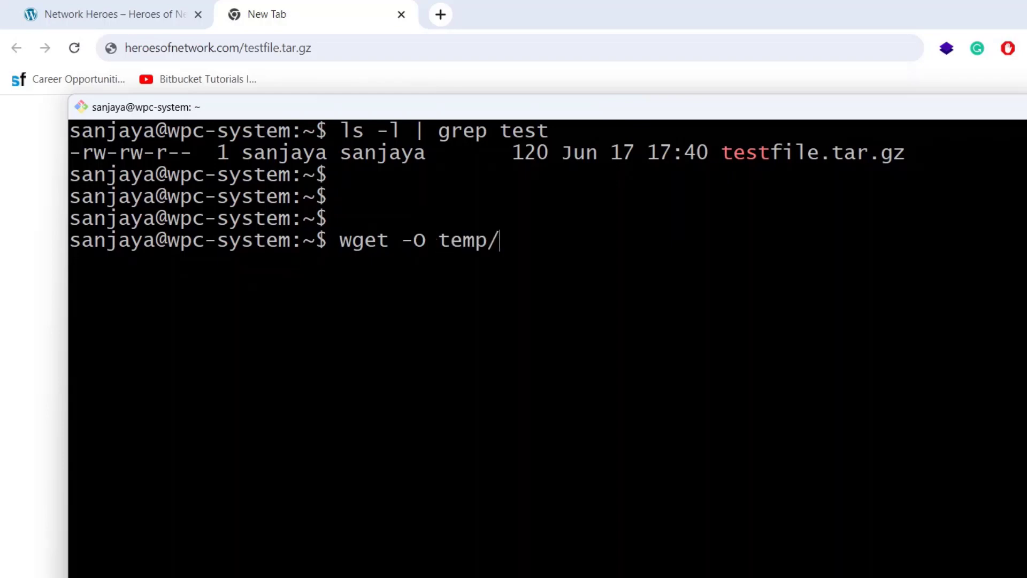
text(package.tar.gz heroesofnetwork.com/testfile.tar.gz)
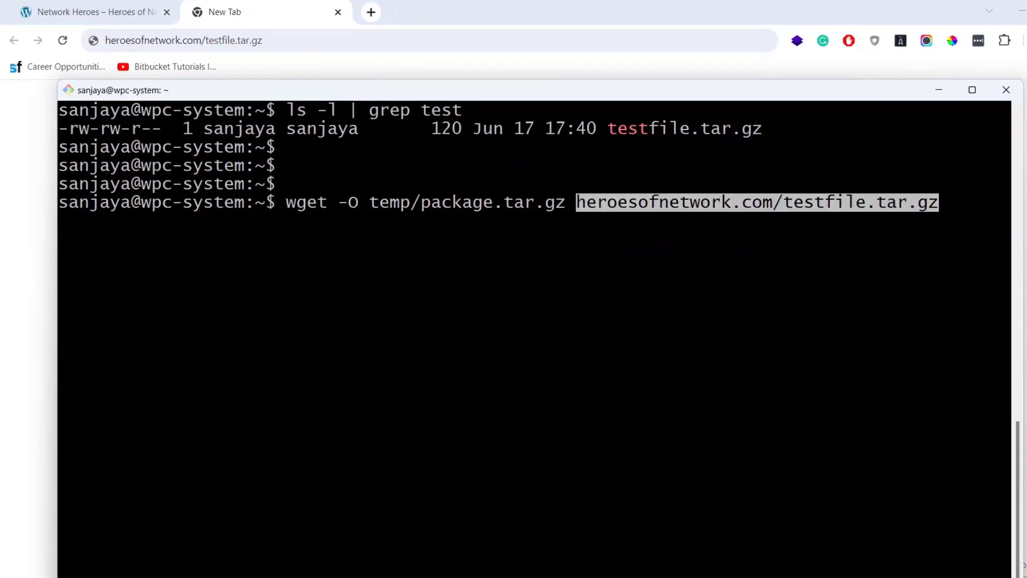
key(Return)
text(ls -a)
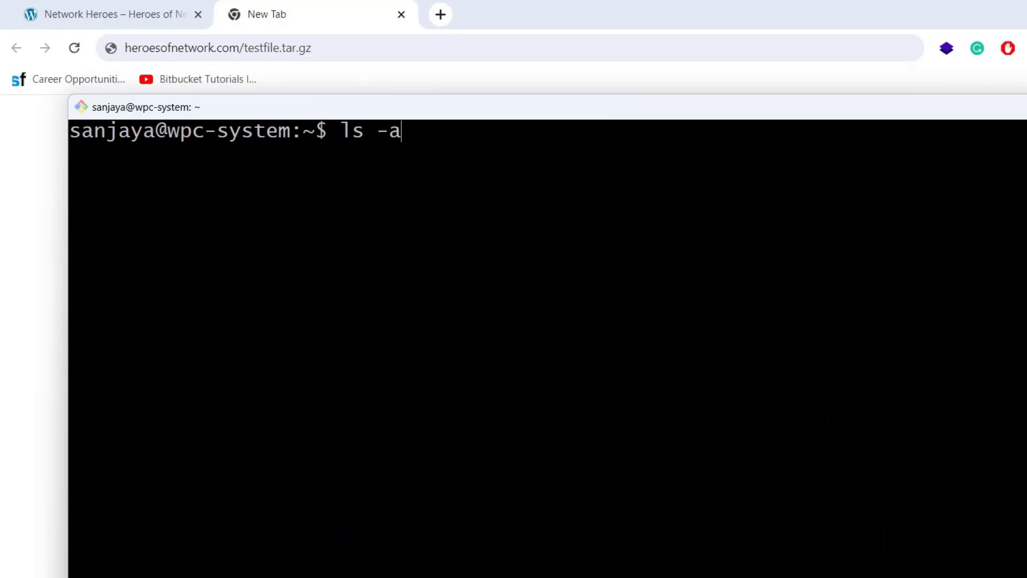
- List the temp folder with ls -al temp/, confirming package.tar.gz is there
key(Return)
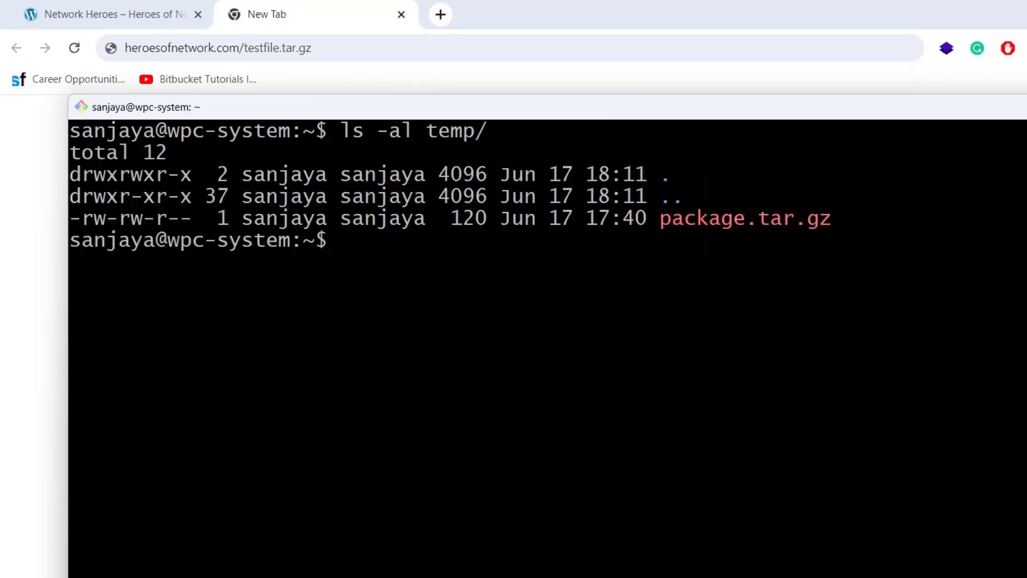
double_click(744, 218)
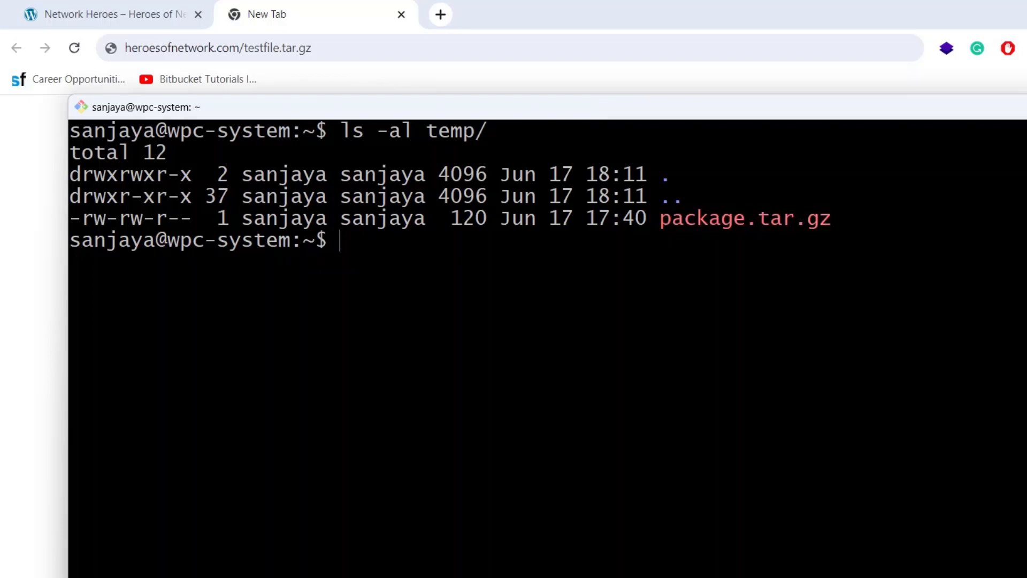
key(Return)
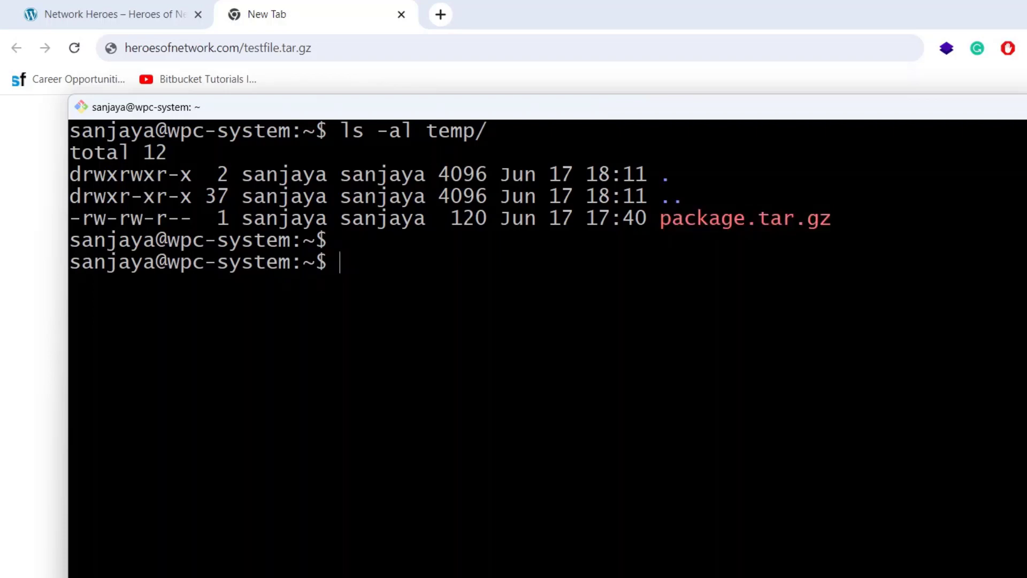
- Change into temp and begin a tar -xvzf extraction of package.tar.gz
text(cd temp/)
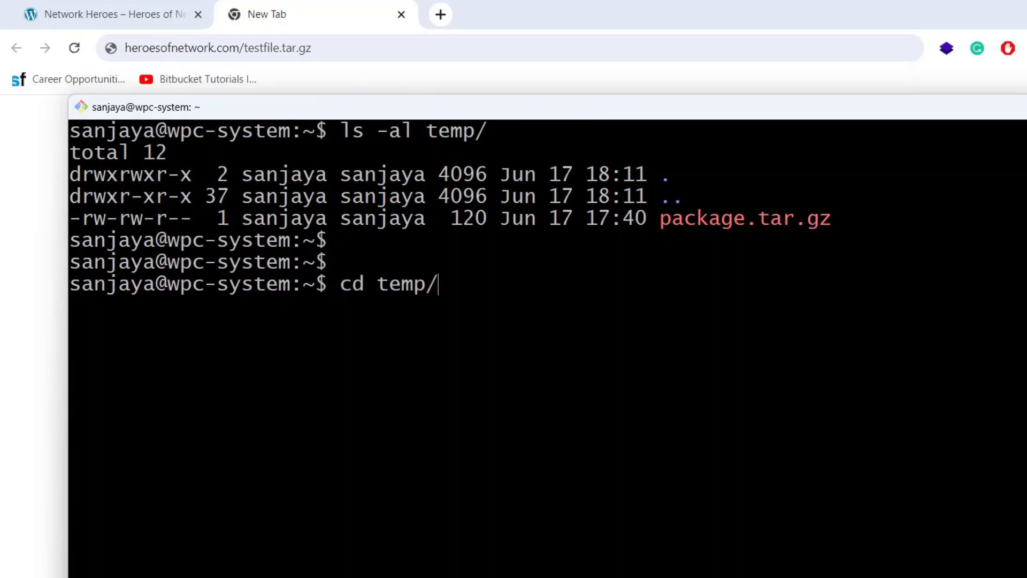
key(Return)
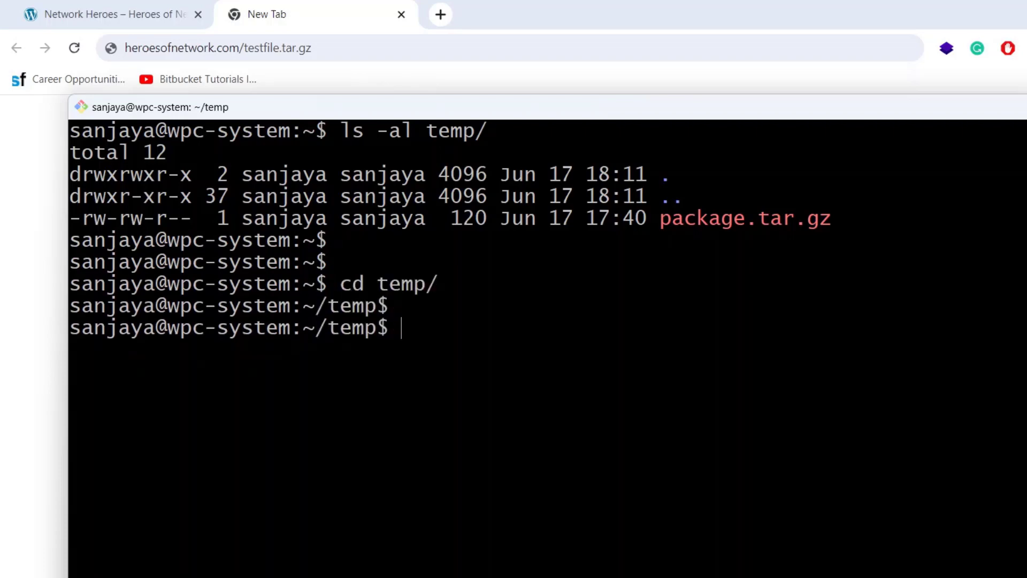
text(tar)
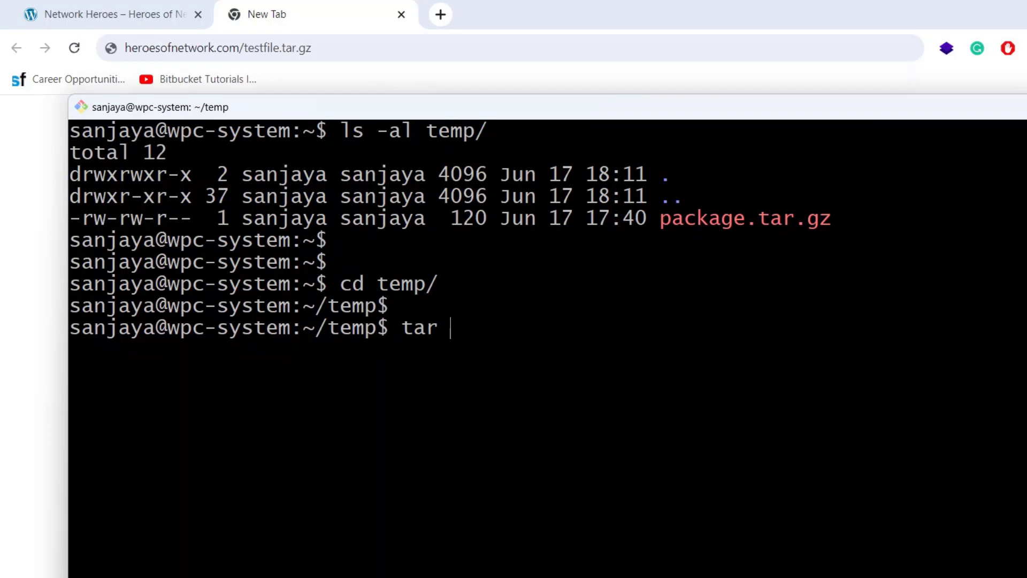
text(-xv)
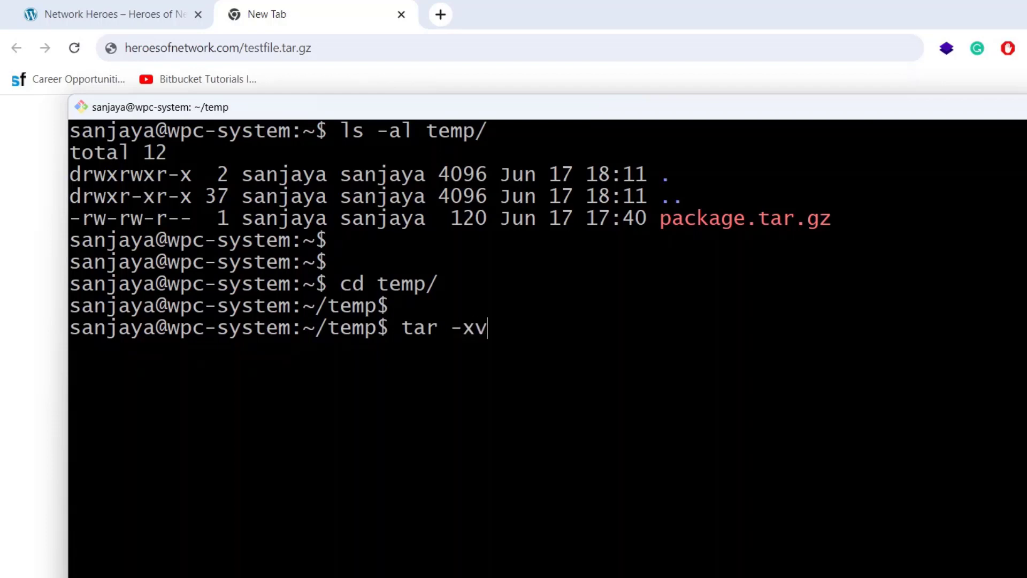
text(zf packag)
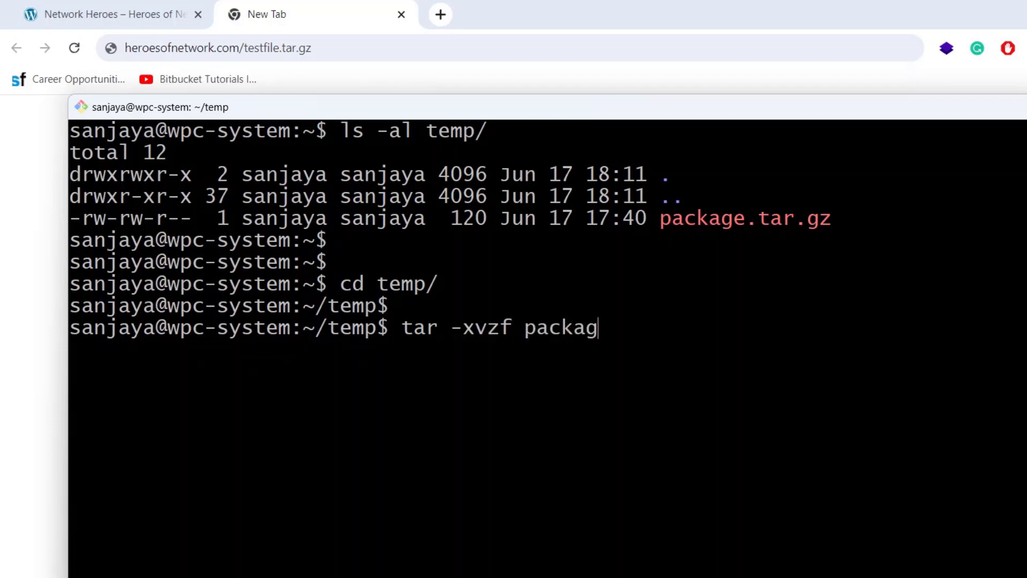
key(Return)
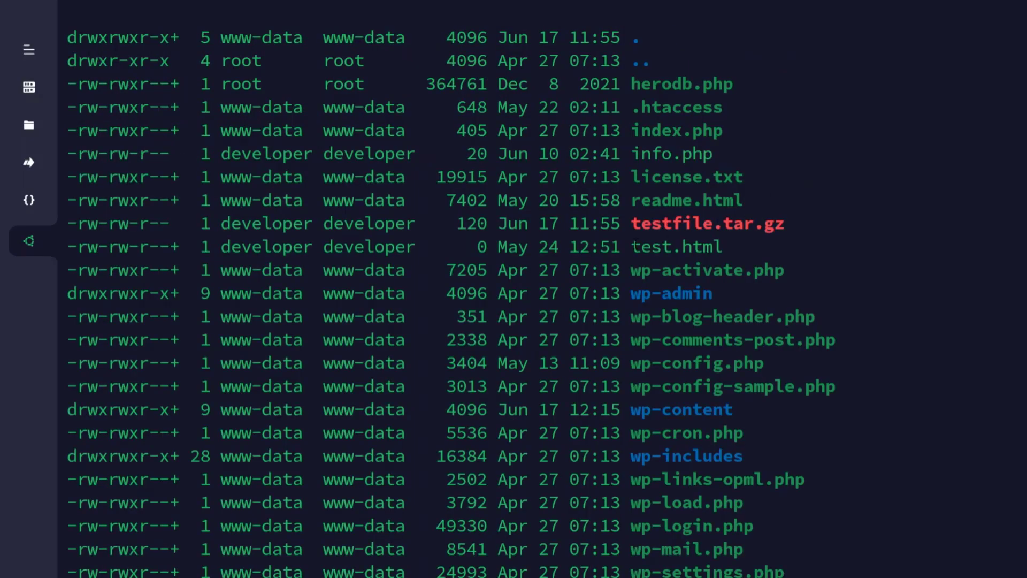
- Run cd .. and ls -al to list /var/www's html and wordpress folders
double_click(674, 247)
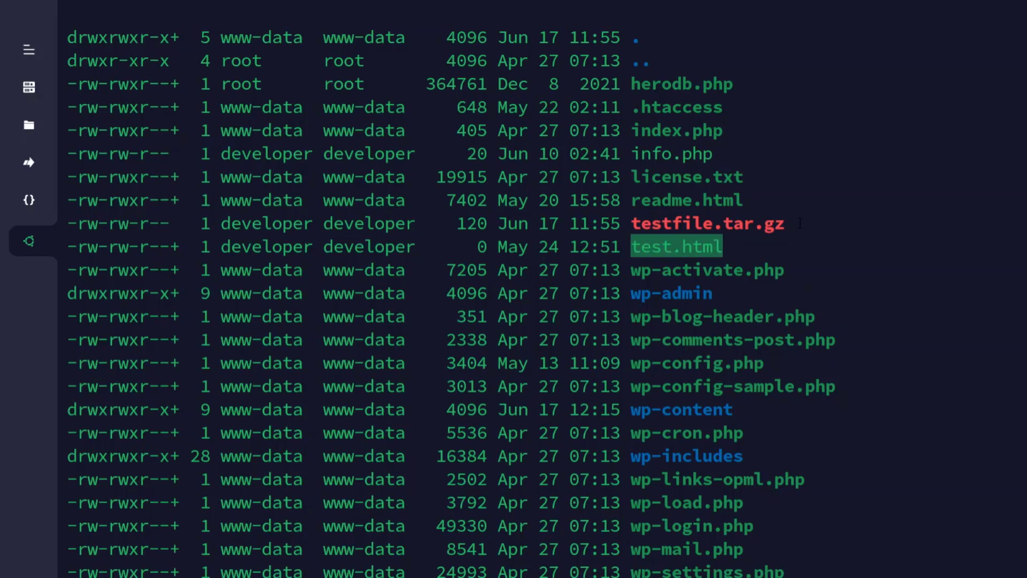
click(706, 224)
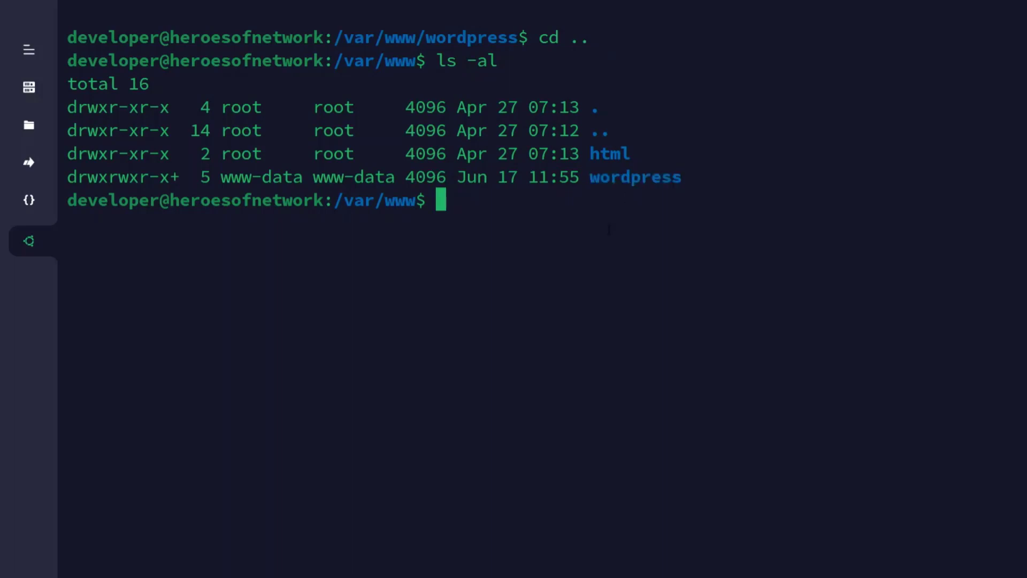
- Archive wordpress/ into networkheroes.tar.gz with tar -cvzf, rerunning with sudo after a permission error
text(tar)
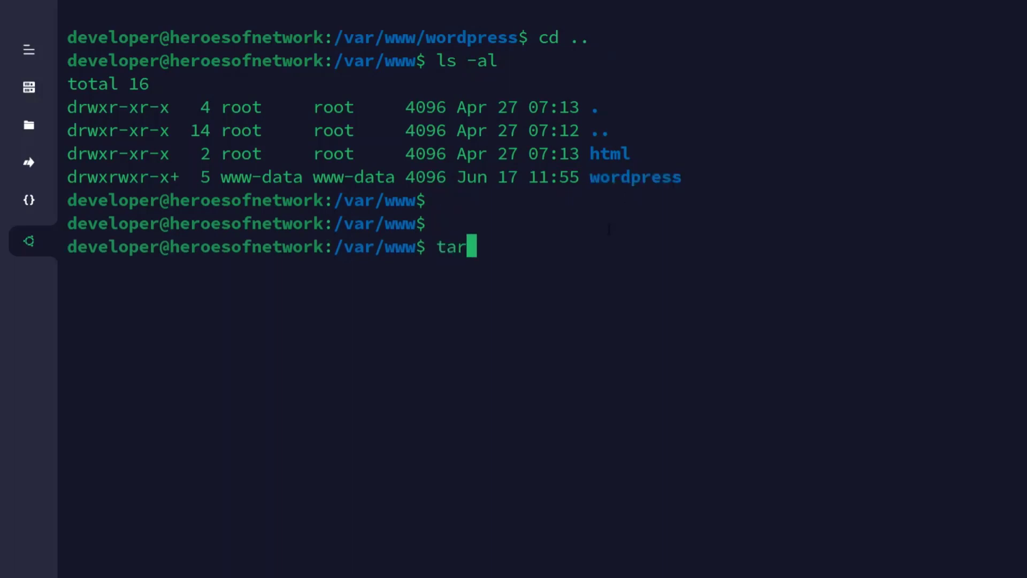
text(-cvzf)
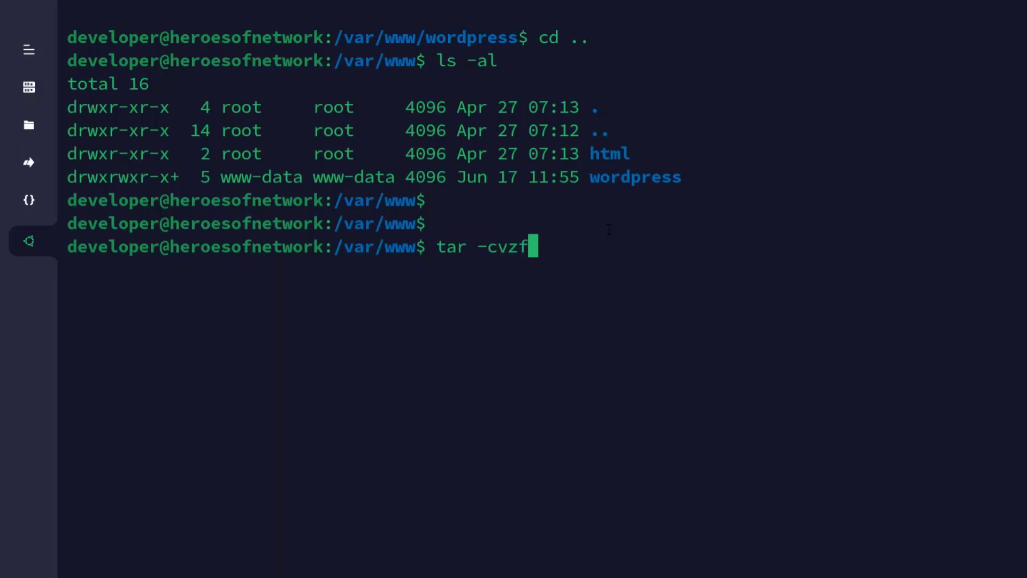
text(networkheroes.)
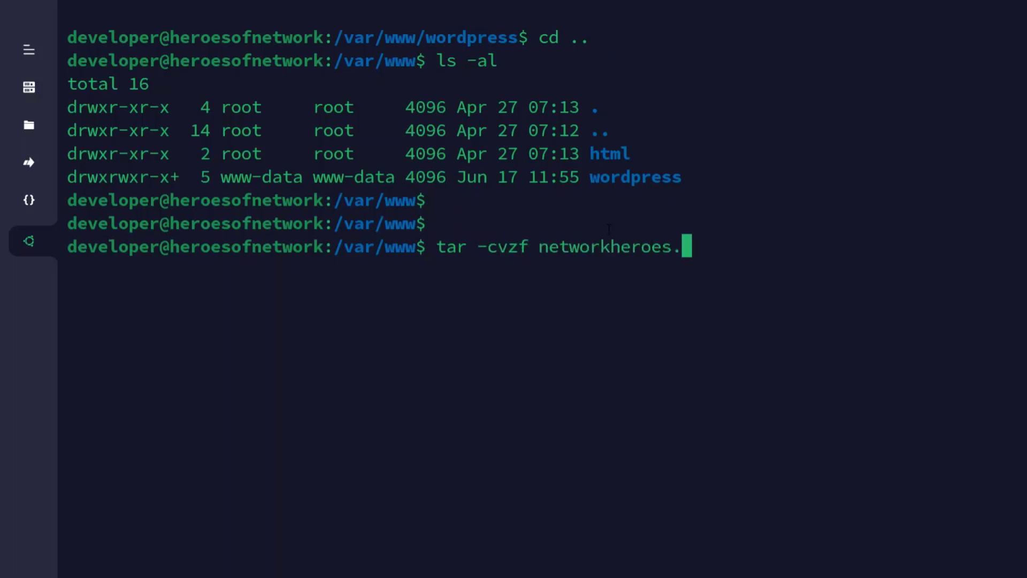
text(tar.gz)
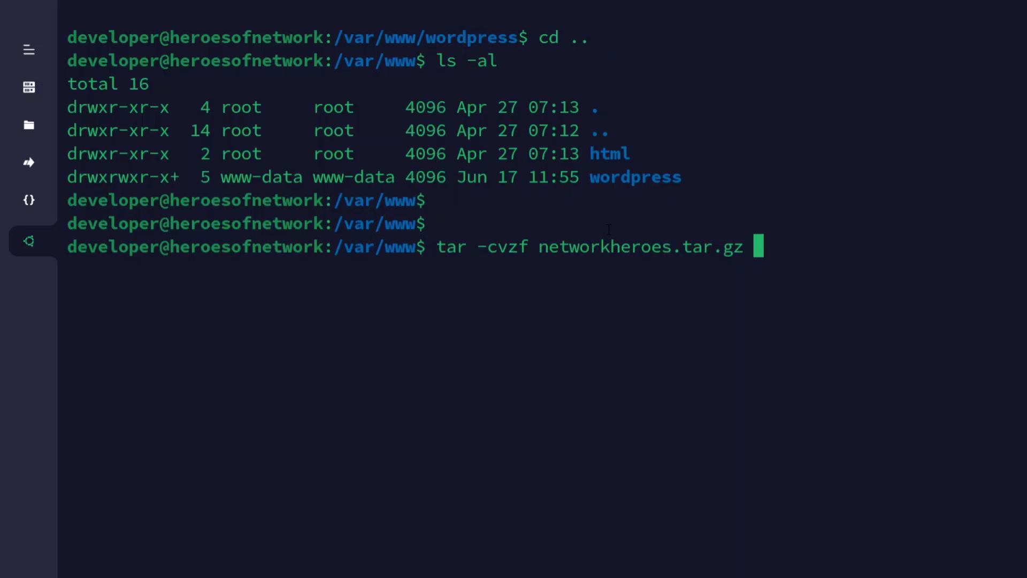
text(wordpress/)
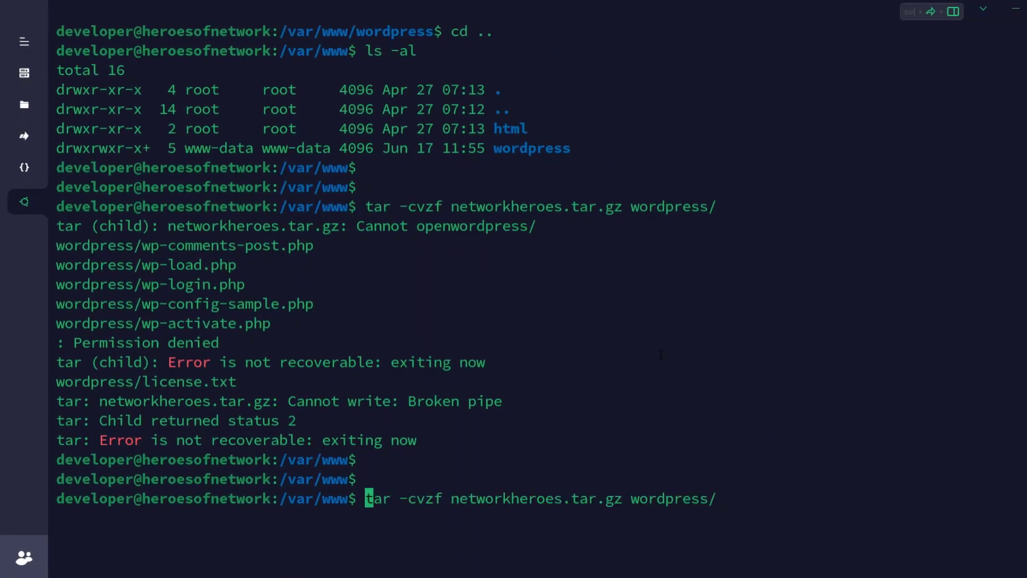
key(Return)
text(ls -al)
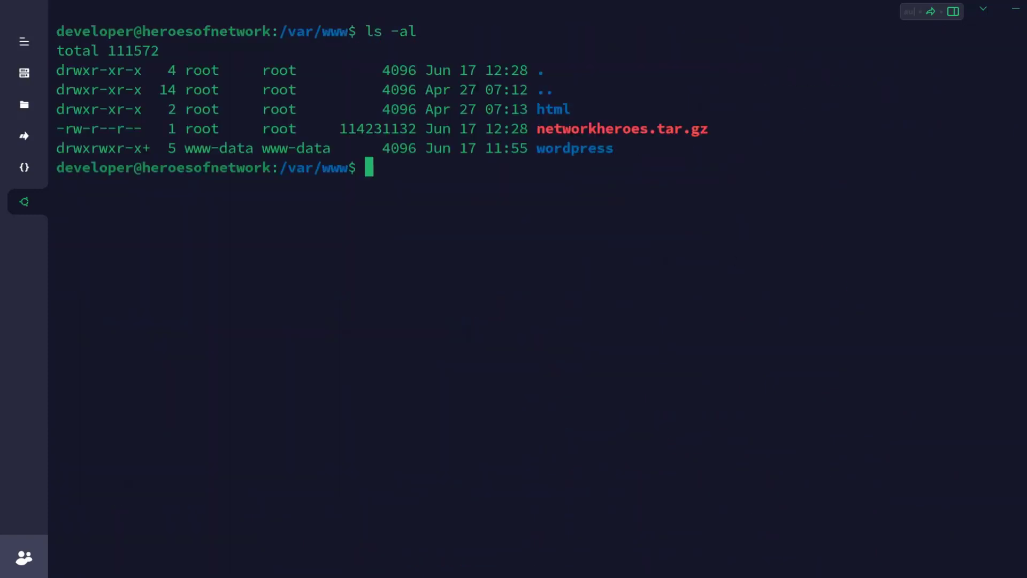
double_click(574, 148)
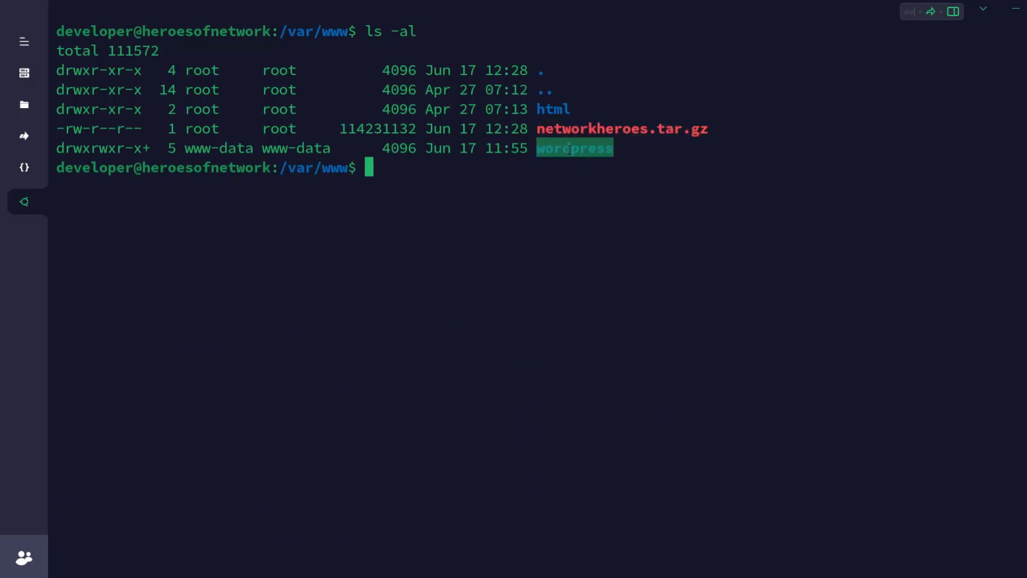
- Move networkheroes.tar.gz into wordpress/, retrying with sudo after the permission error
key(Return)
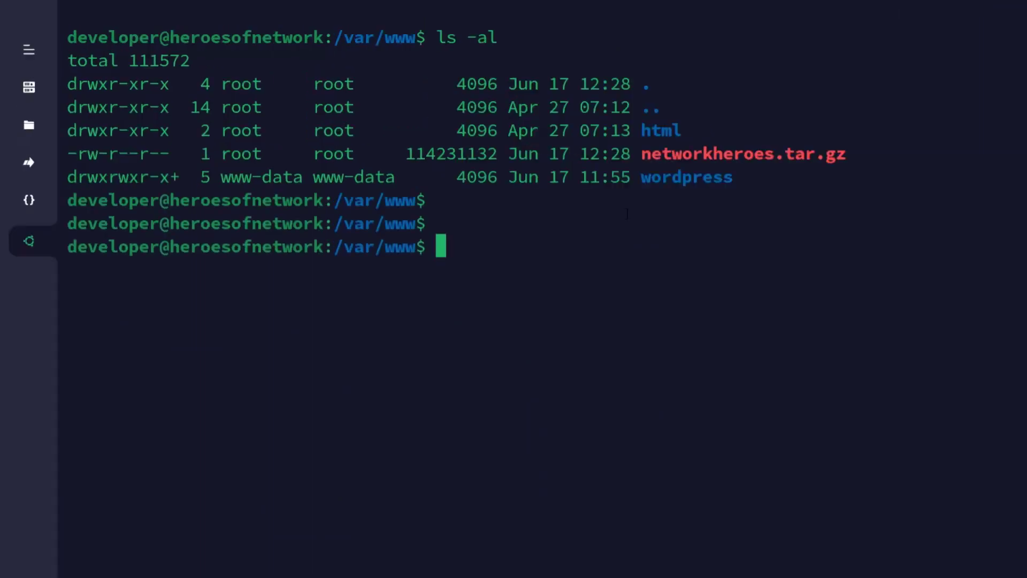
text(mv net)
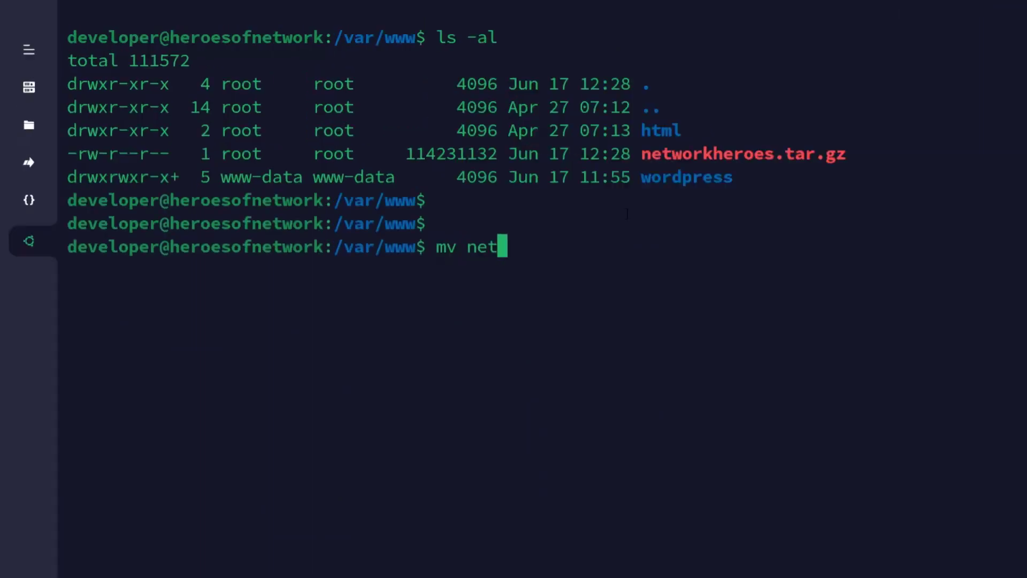
text(workheroes.tar.gz w)
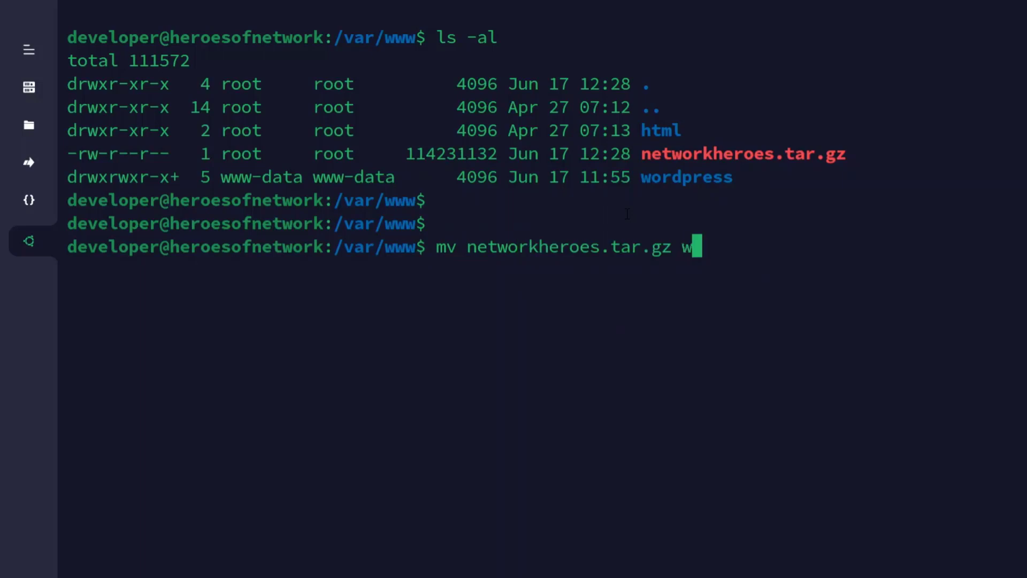
key(Return)
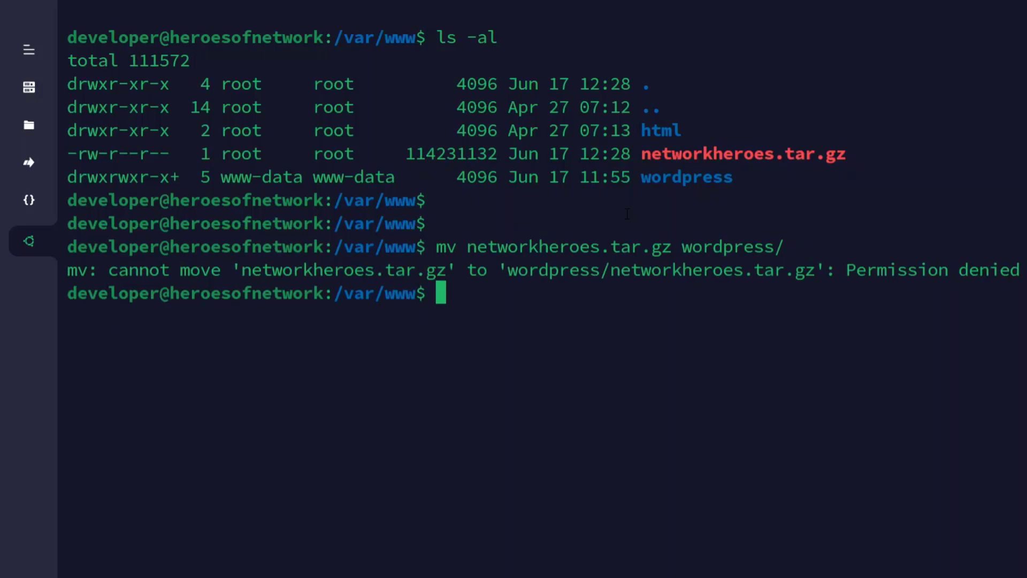
text(sudo !!)
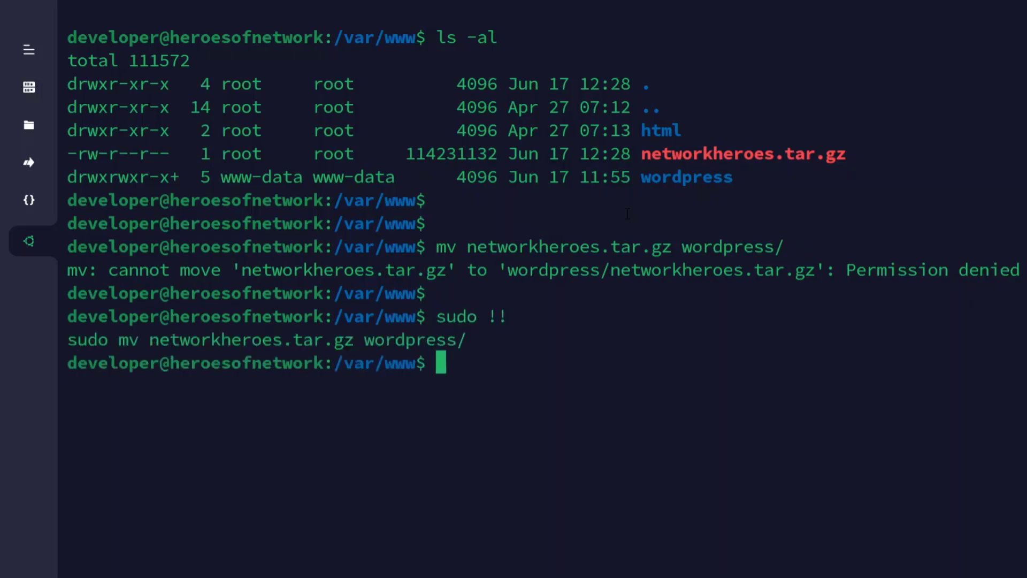
key(Return)
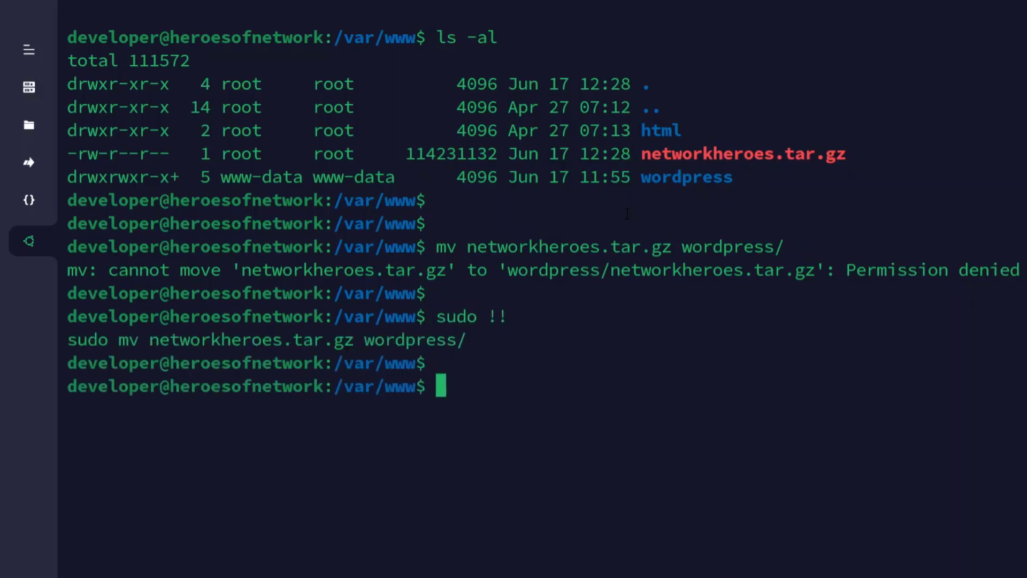
- List /var/www to confirm the archive is gone, then type ls -l wordpress/
text(ls)
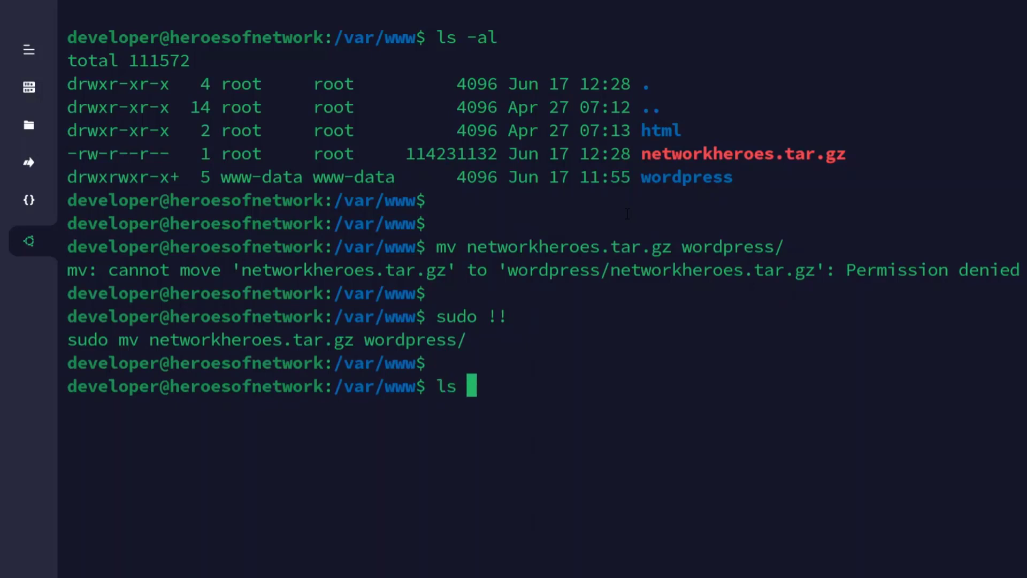
key(Return)
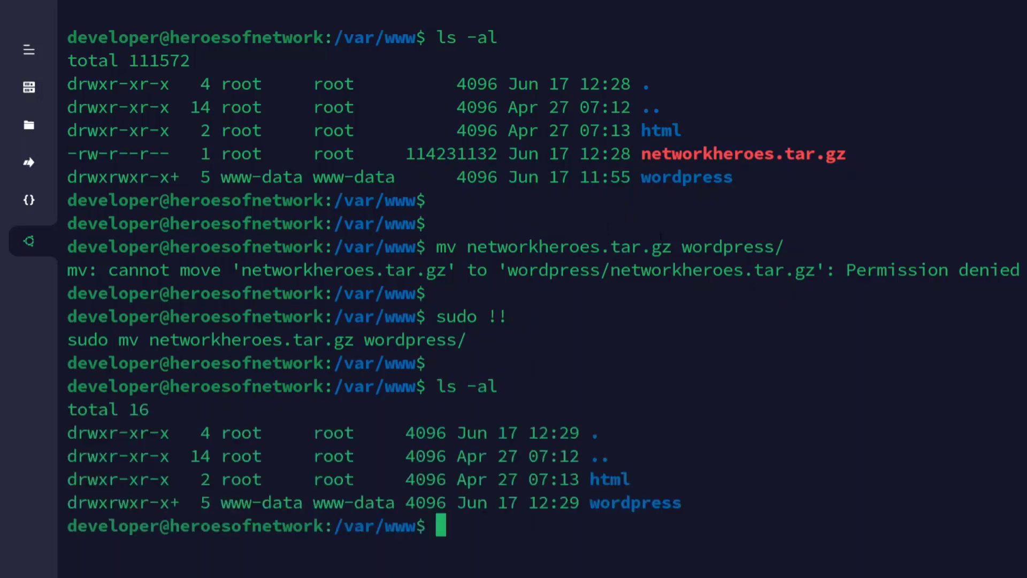
double_click(743, 153)
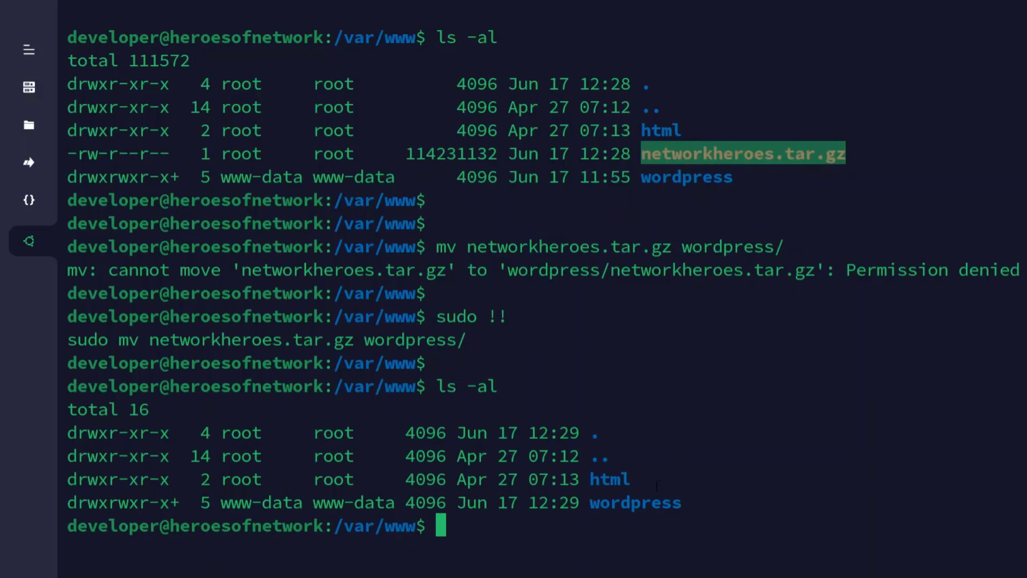
double_click(634, 502)
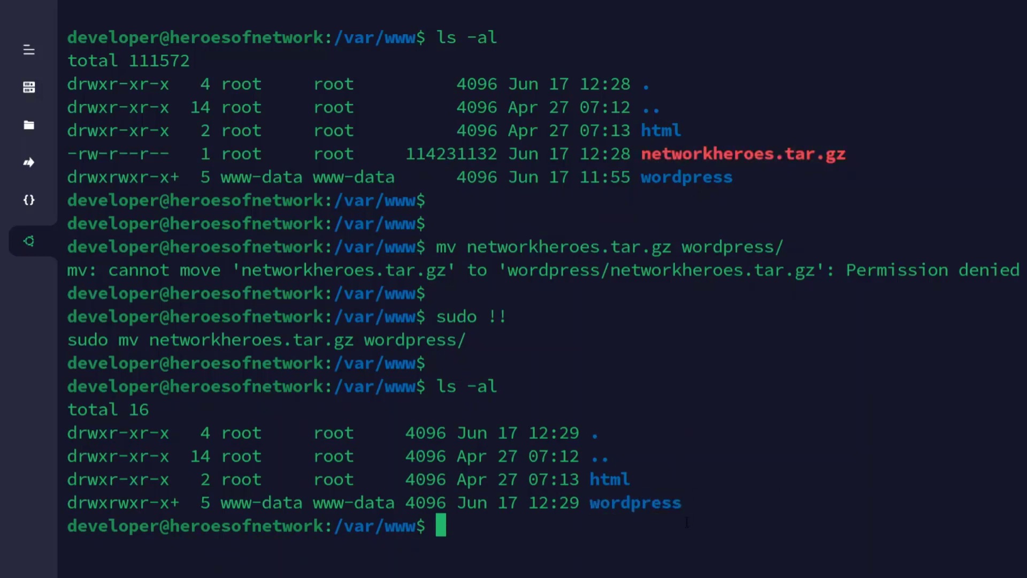
key(Return)
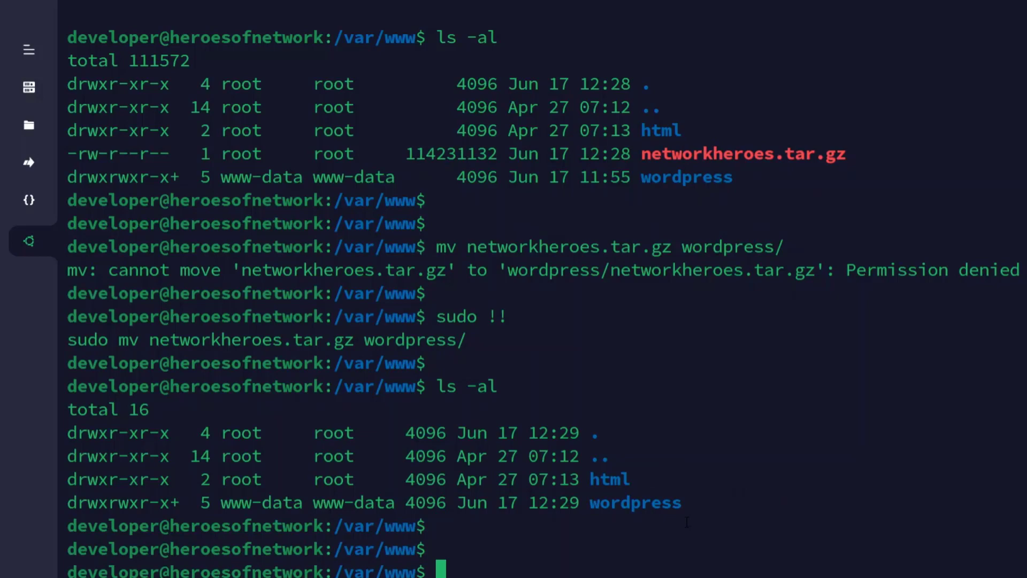
text(ls -l wordpress/)
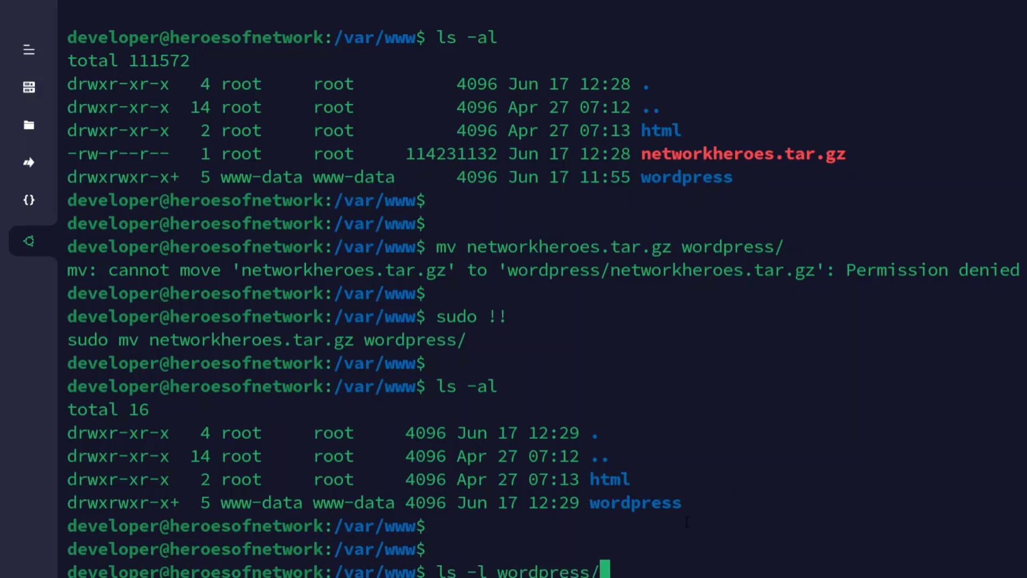
- List the server's wordpress folder to confirm networkheroes.tar.gz exists, then switch to Git Bash
key(Return)
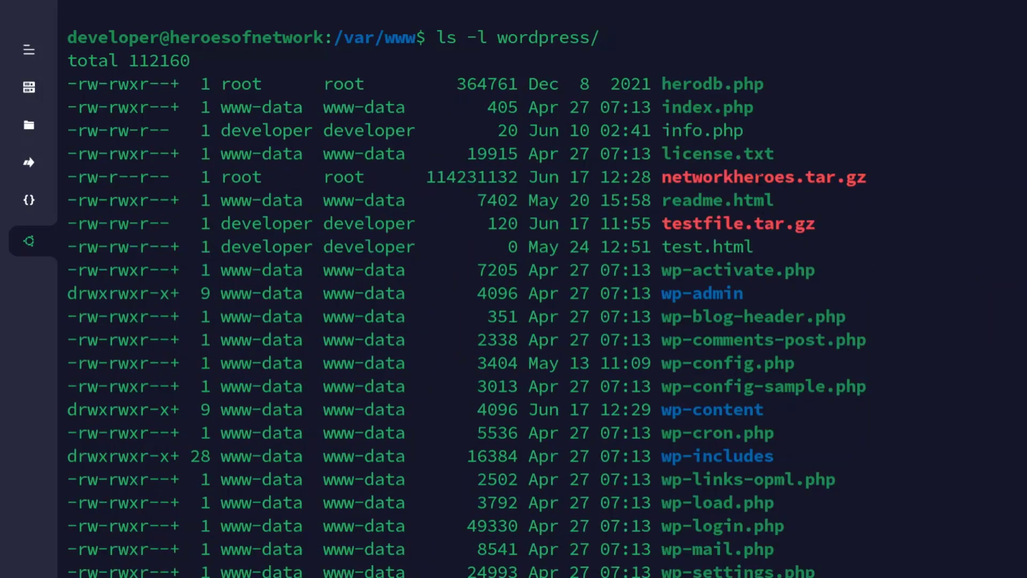
double_click(764, 177)
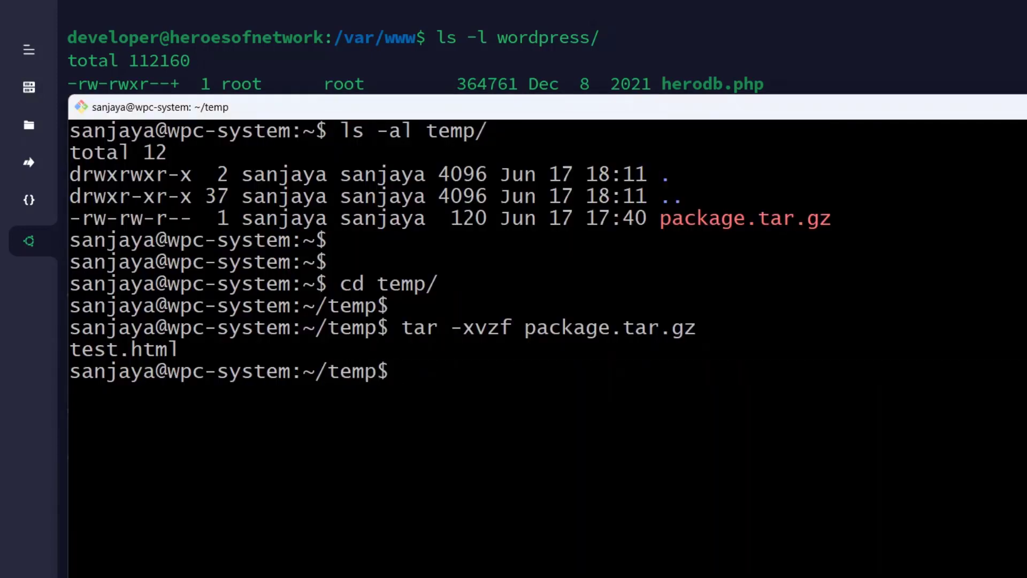
text(ls -al)
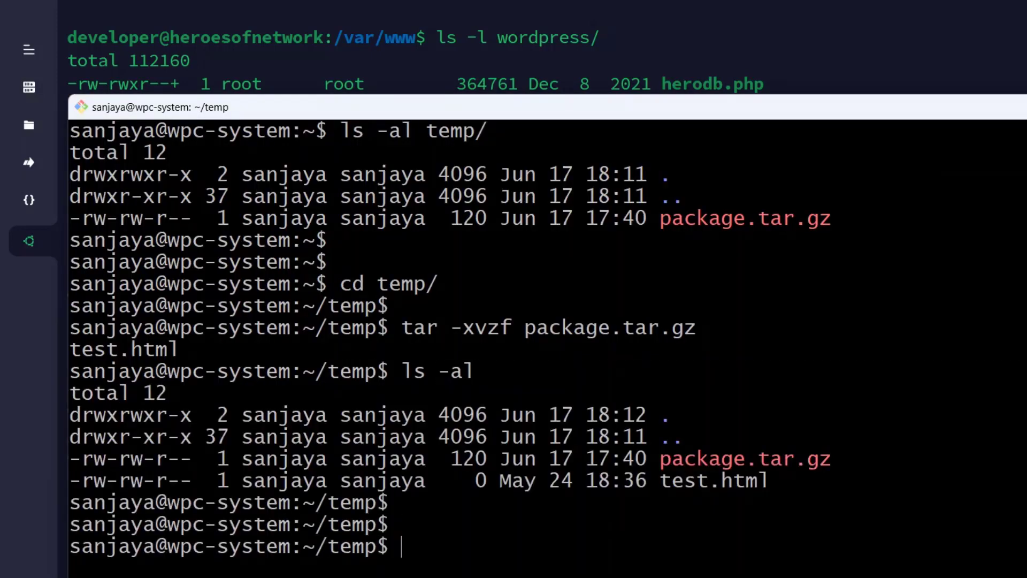
text(wget)
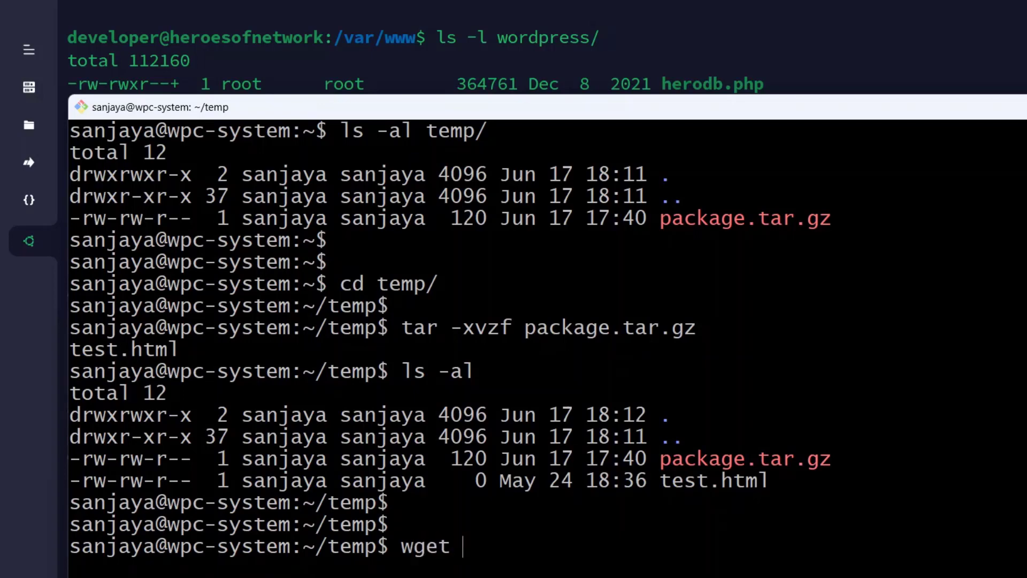
text(-O)
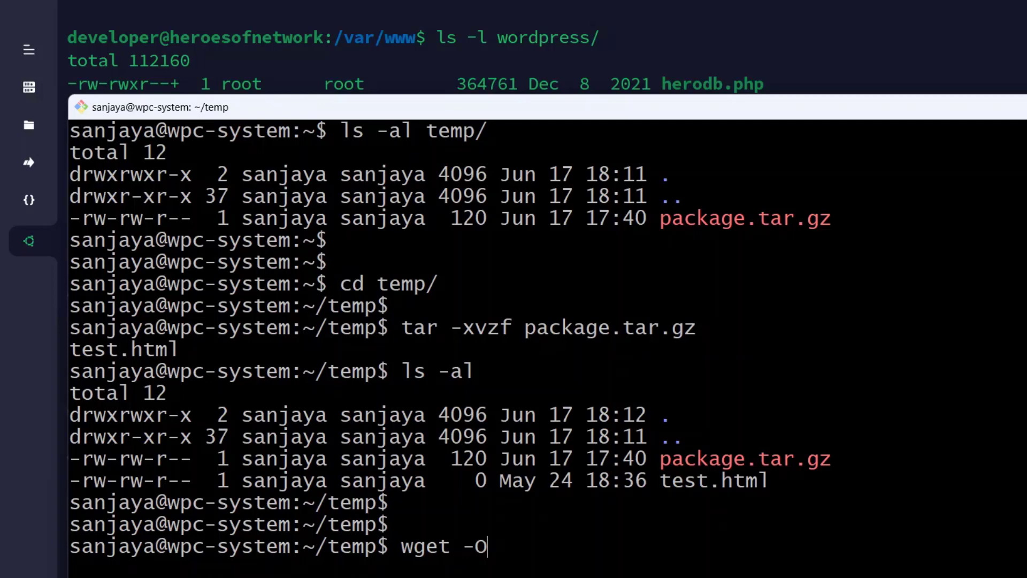
text(her)
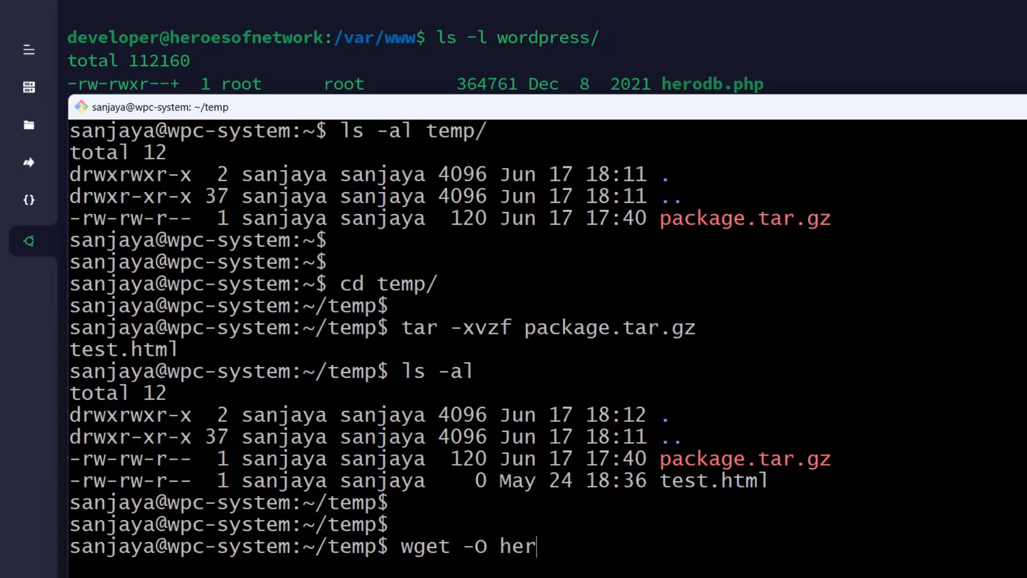
text(oesofnetworksi)
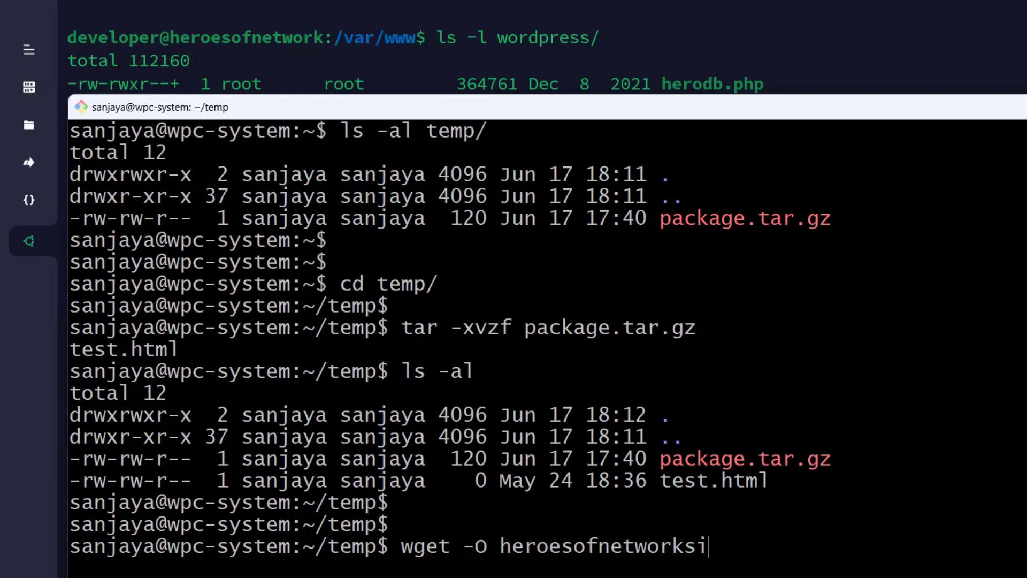
text(_site_file)
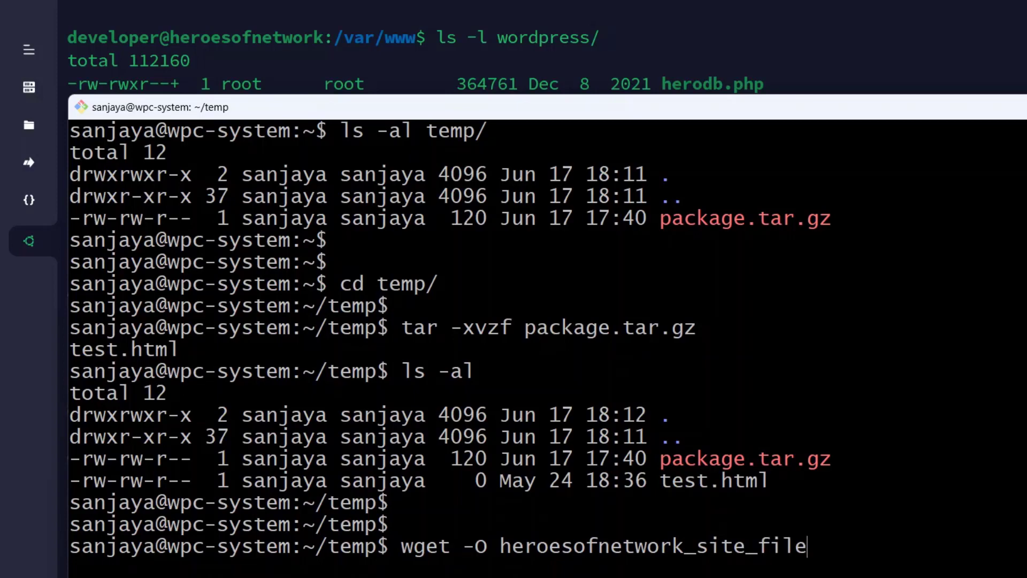
text(s.tar.gz)
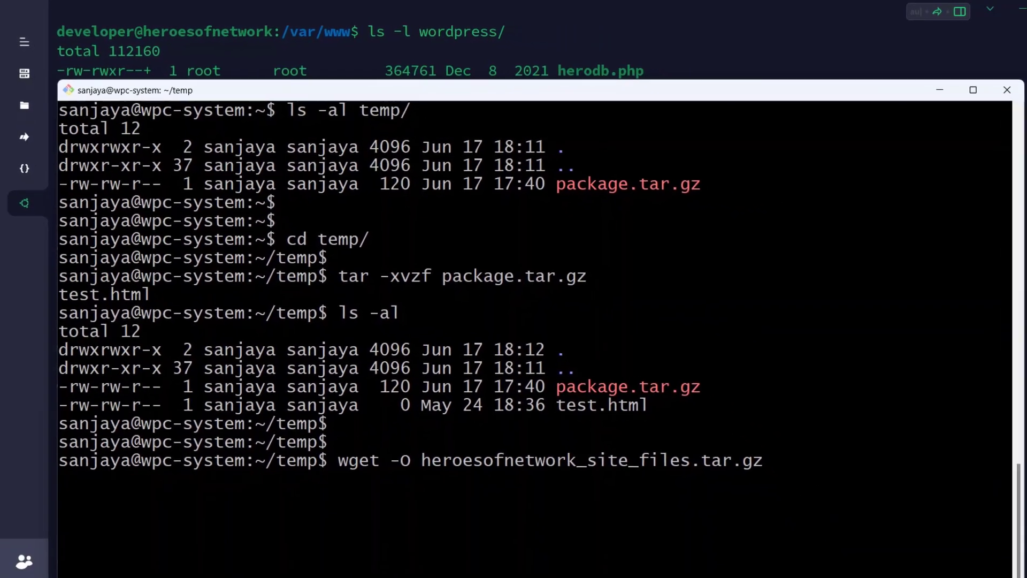
text(https://)
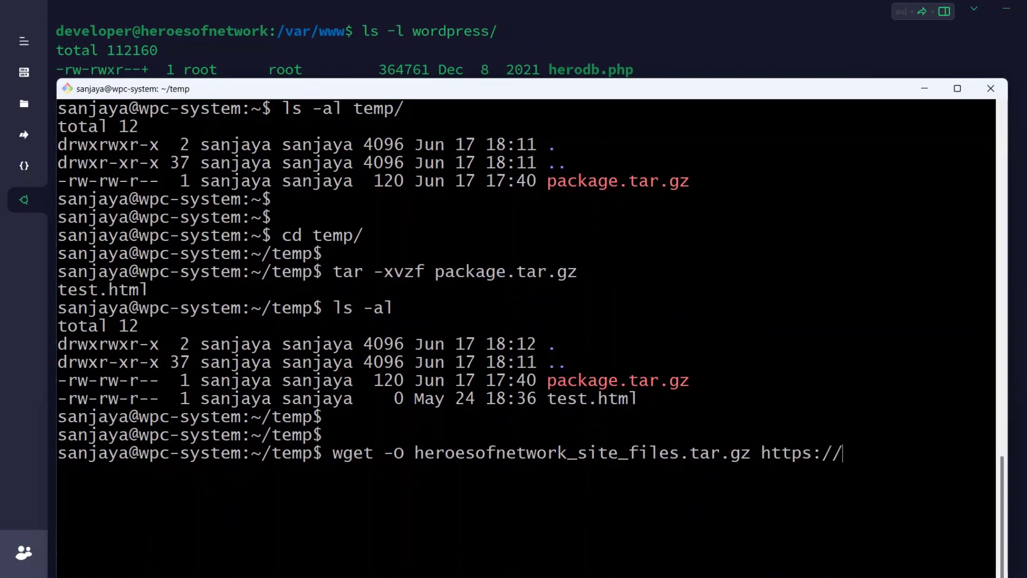
text(heroesofnetwork.)
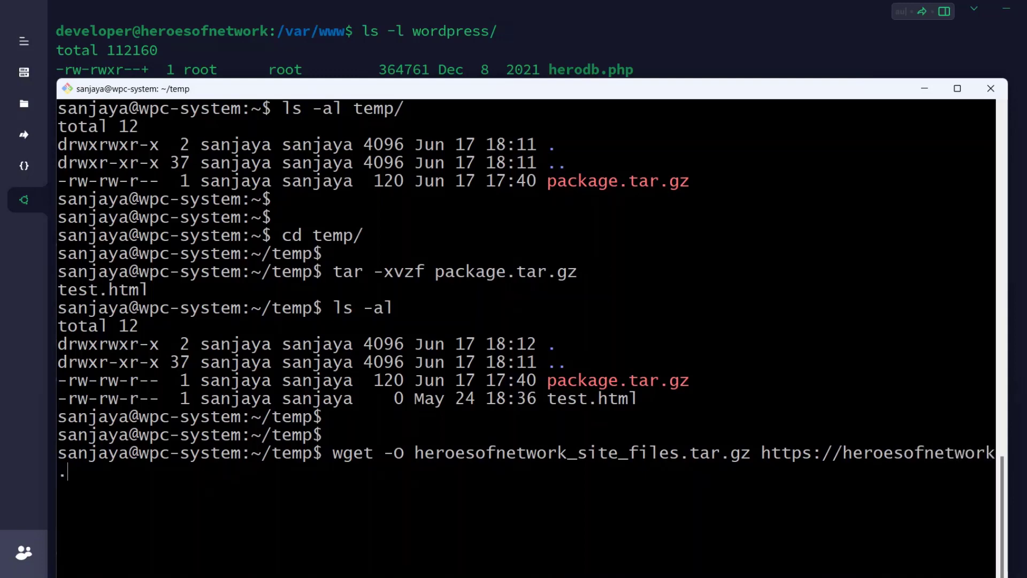
text(com/networ)
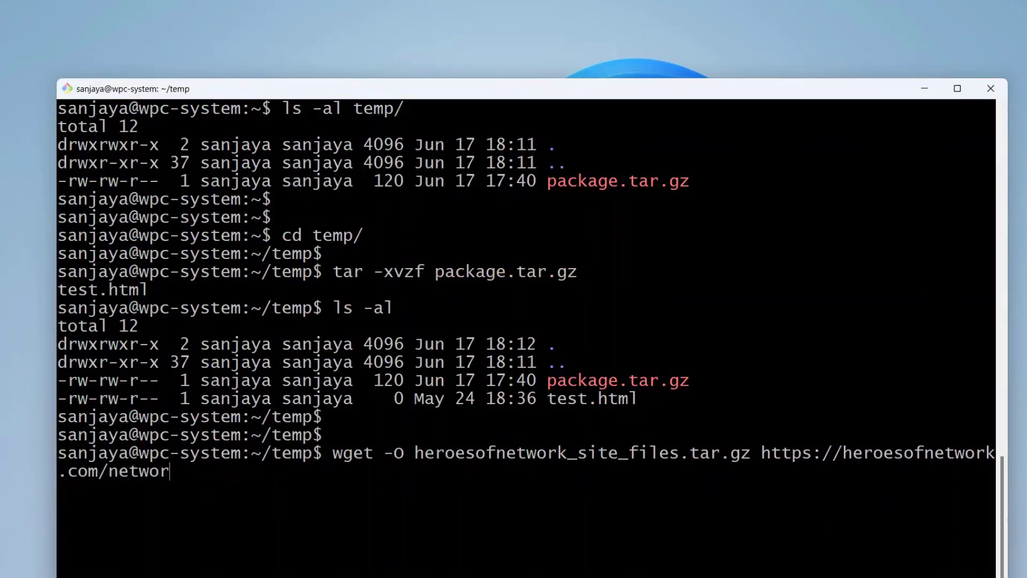
text(kheroes.tar.gz)
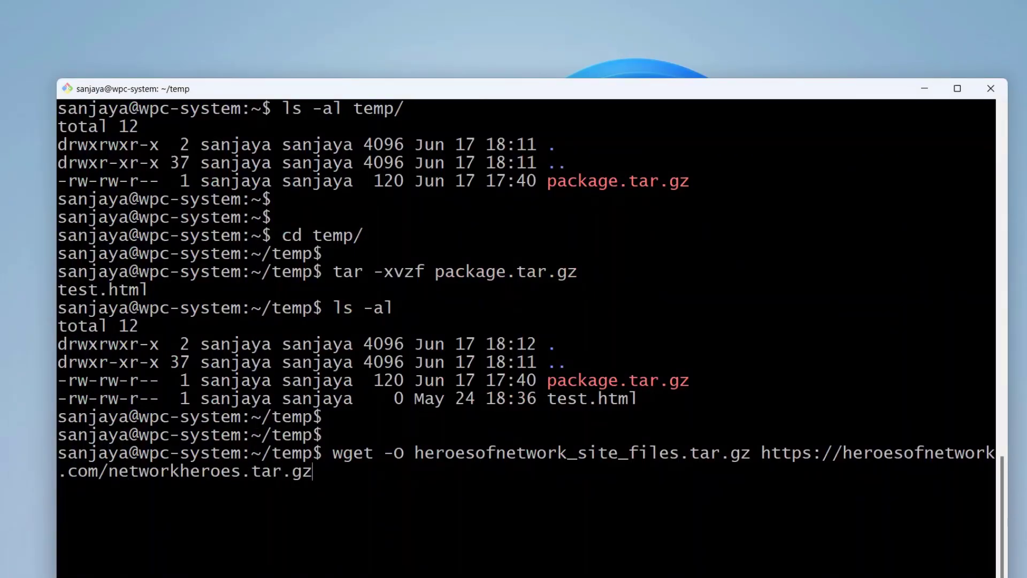
key(Return)
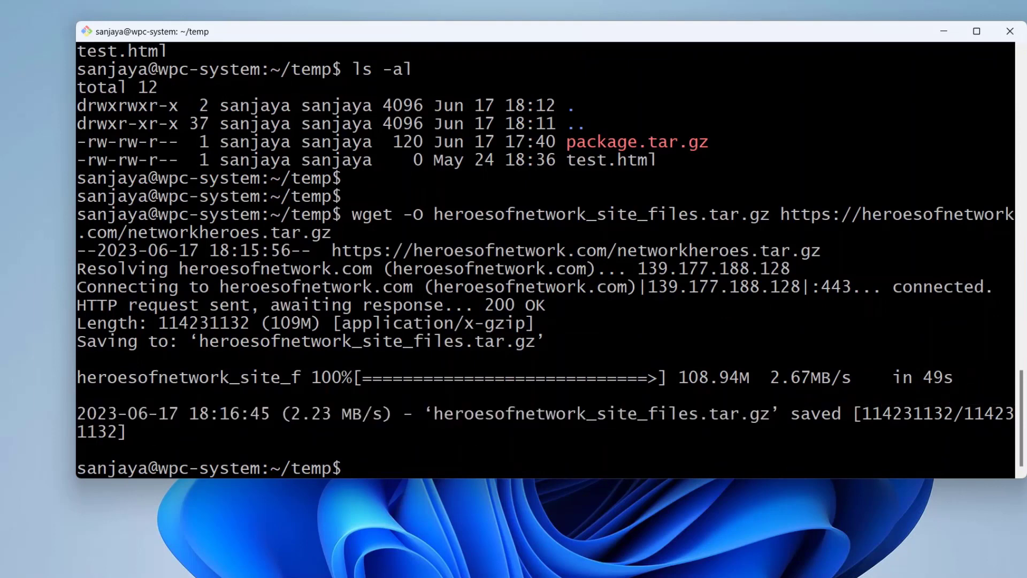
text(ls -)
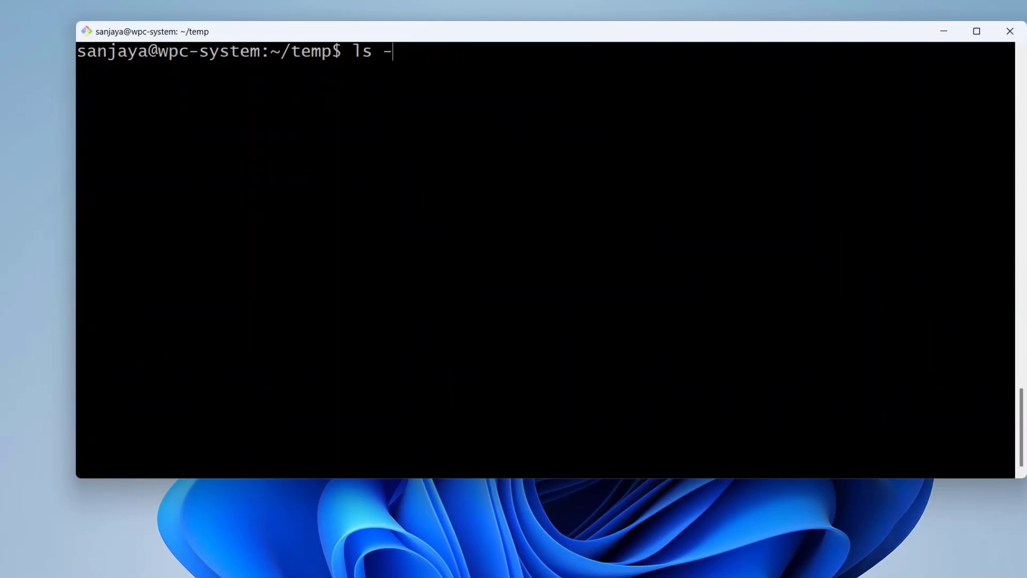
key(Return)
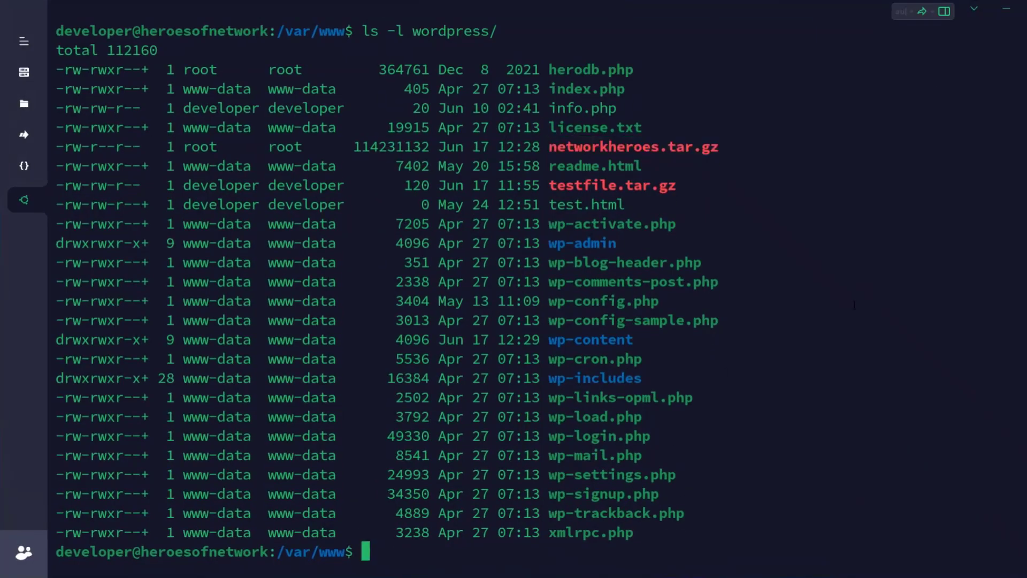
- Remove networkheroes.tar.gz and testfile.tar.gz with sudo rm -rf, then verify using ls -a
text(ls -al)
text(cd wordpress/)
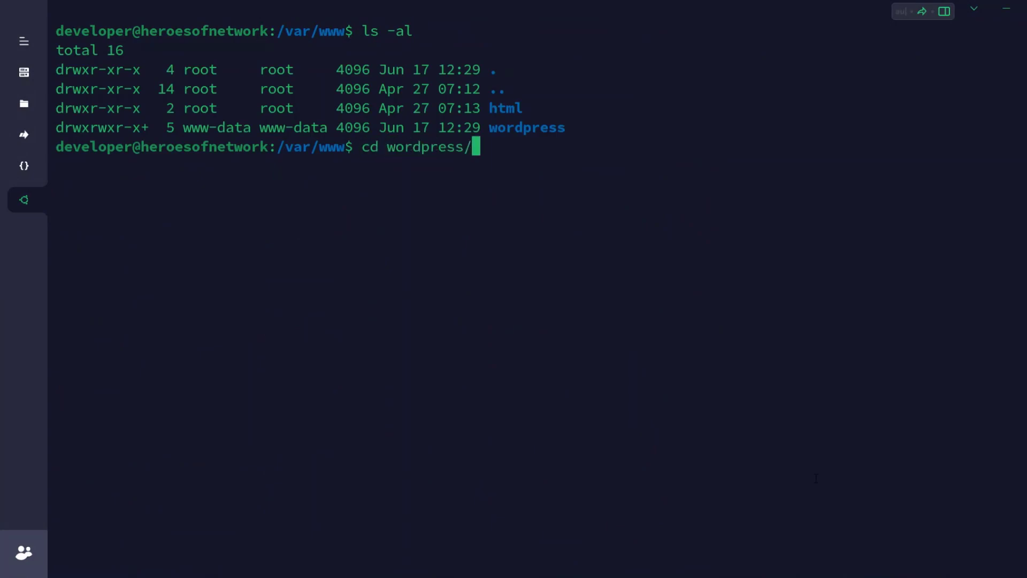
key(Return)
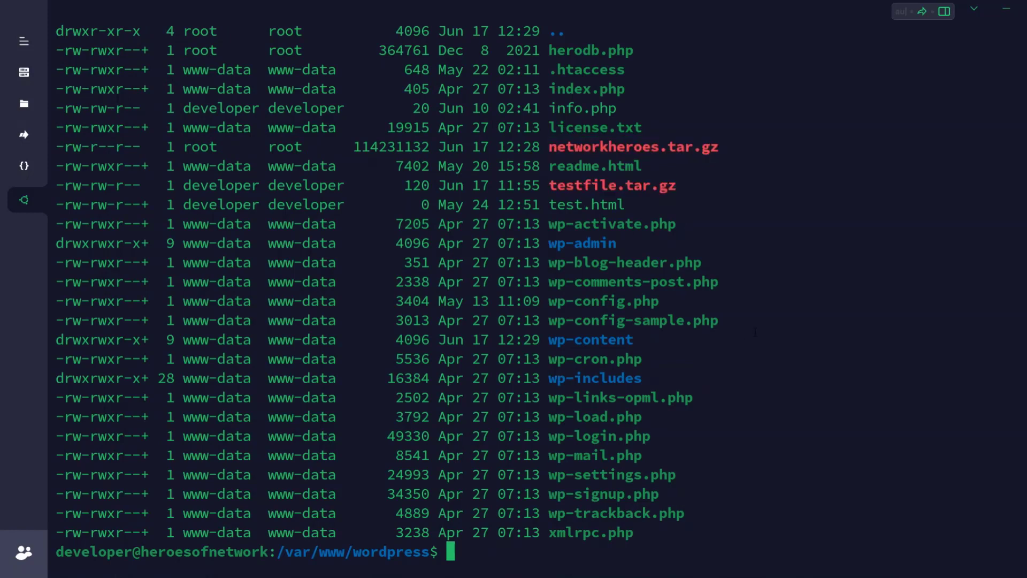
text(sudo)
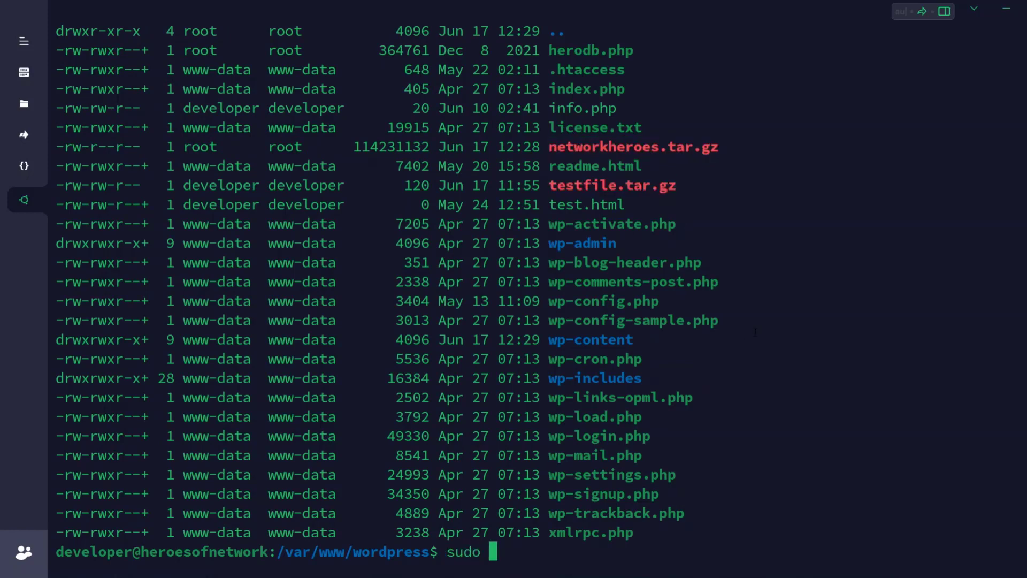
text(rm -rf networkheroes.tar.gz)
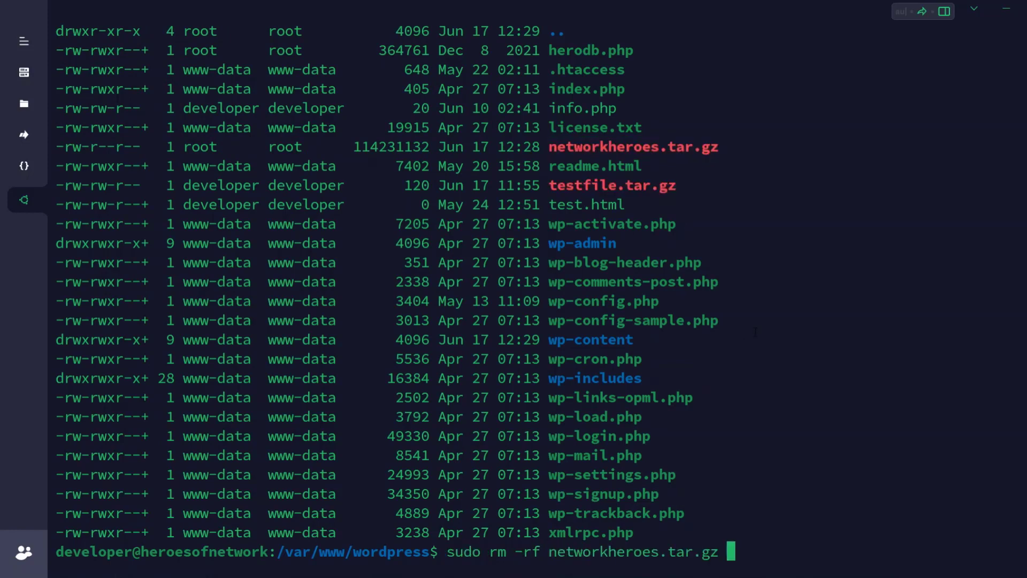
text(testfile.tar.gz)
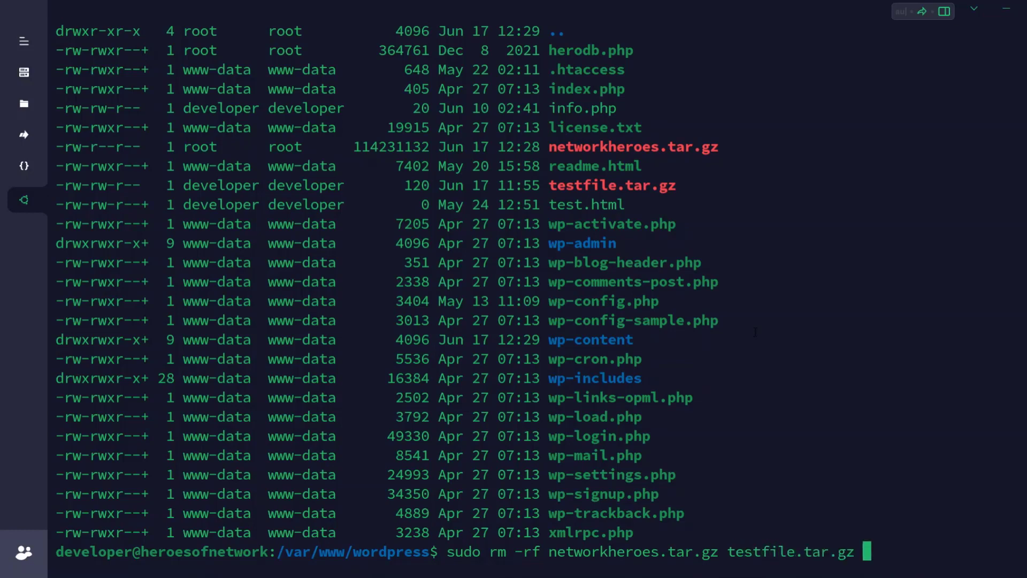
text(ls -a)
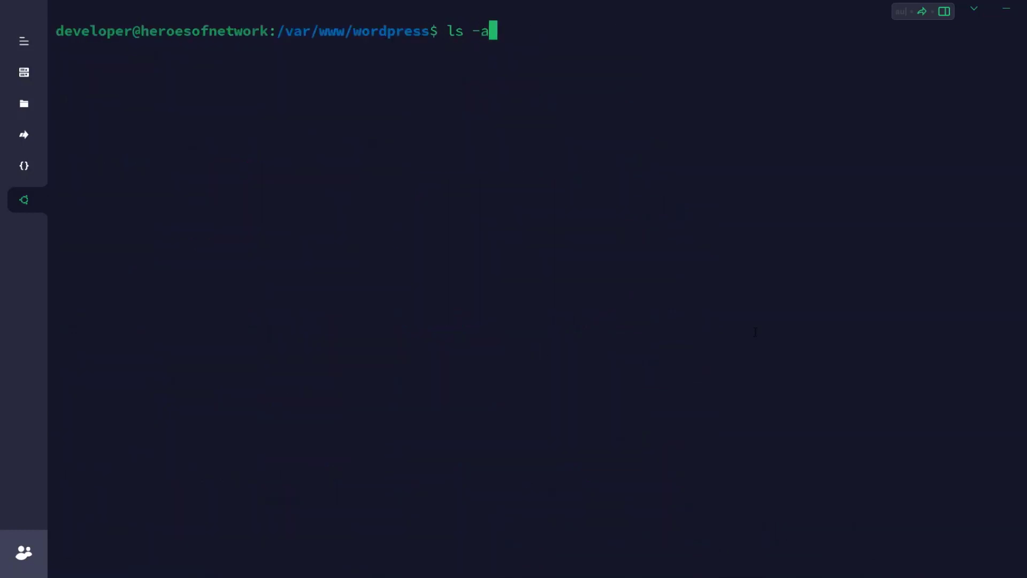
key(Return)
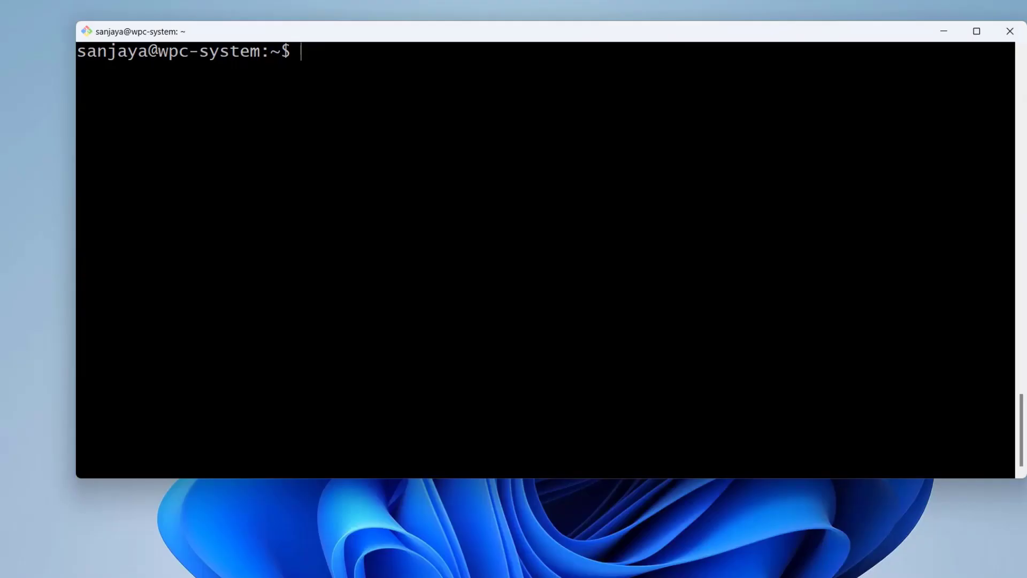
text(w)
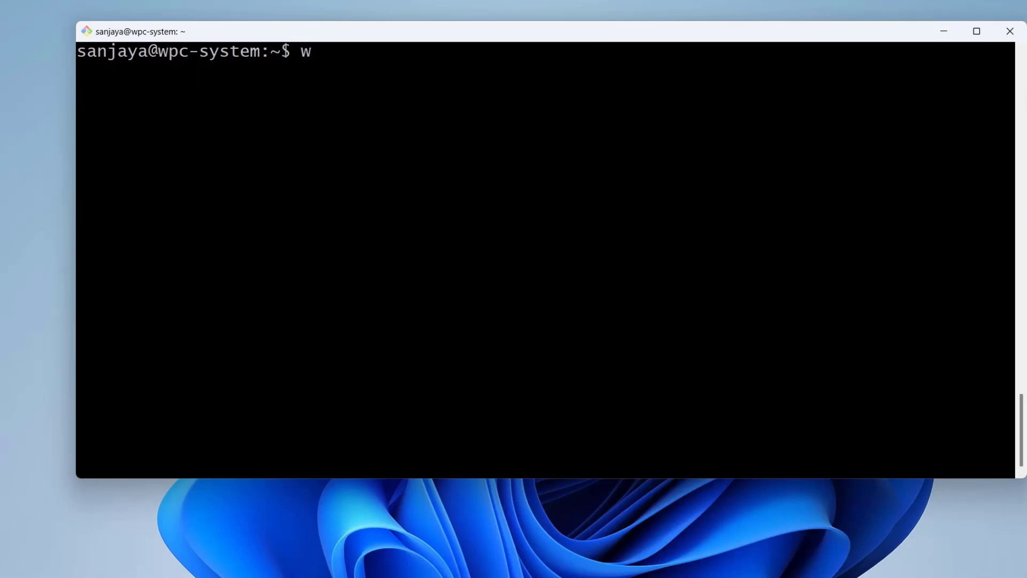
text(get --server-res)
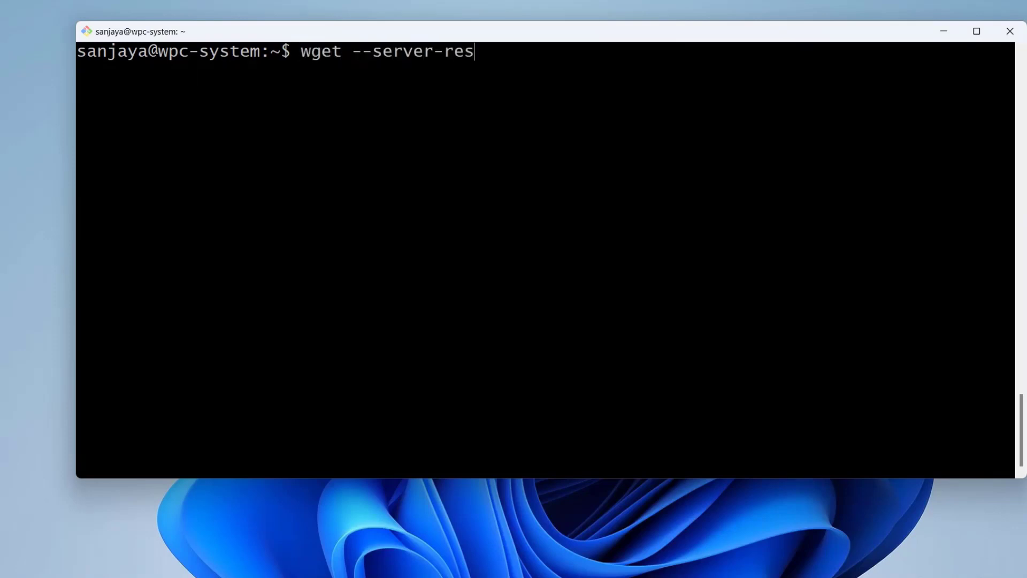
text(ponse --spider)
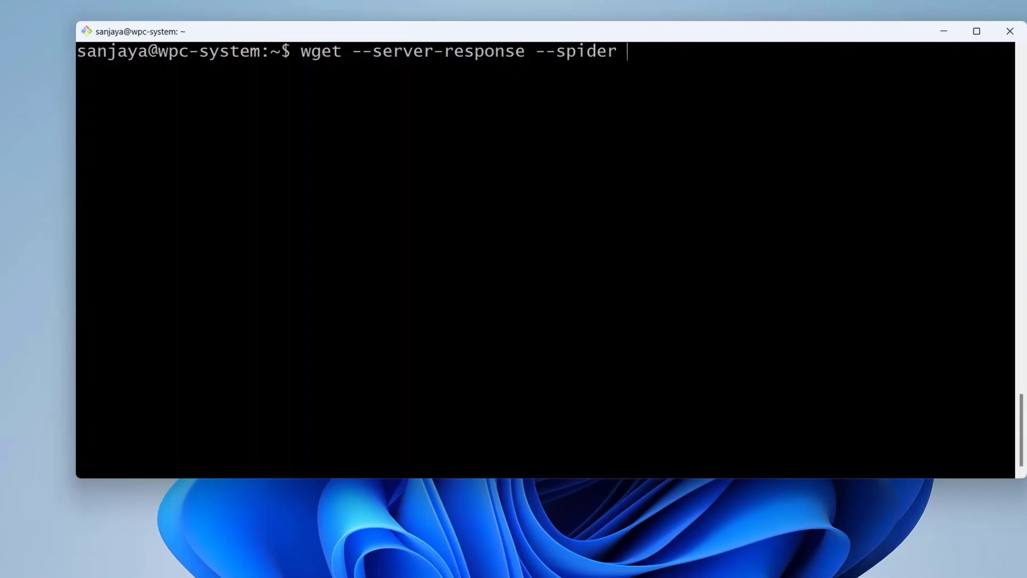
text(https://)
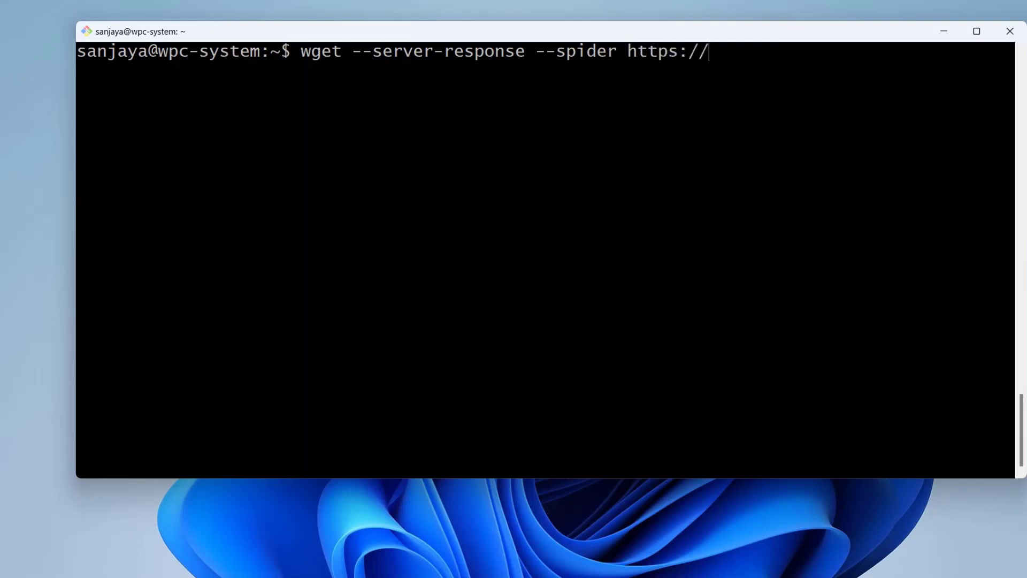
text(heroesof)
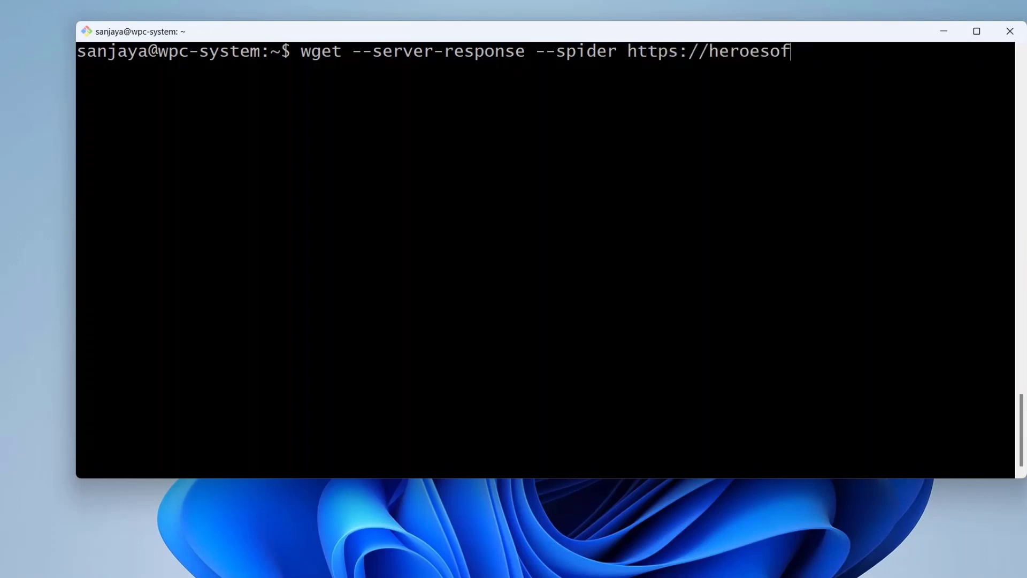
text(network.com)
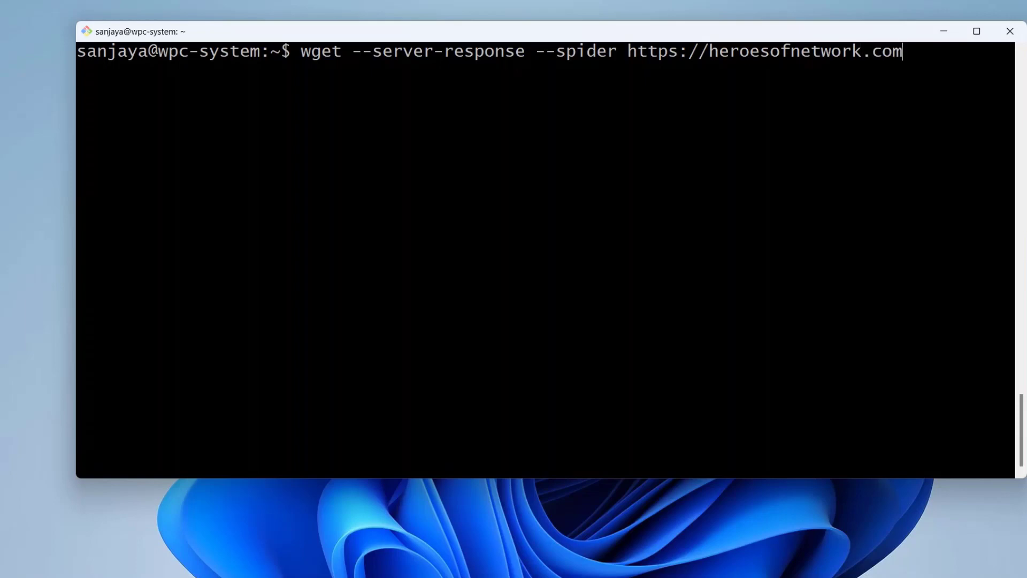
key(Return)
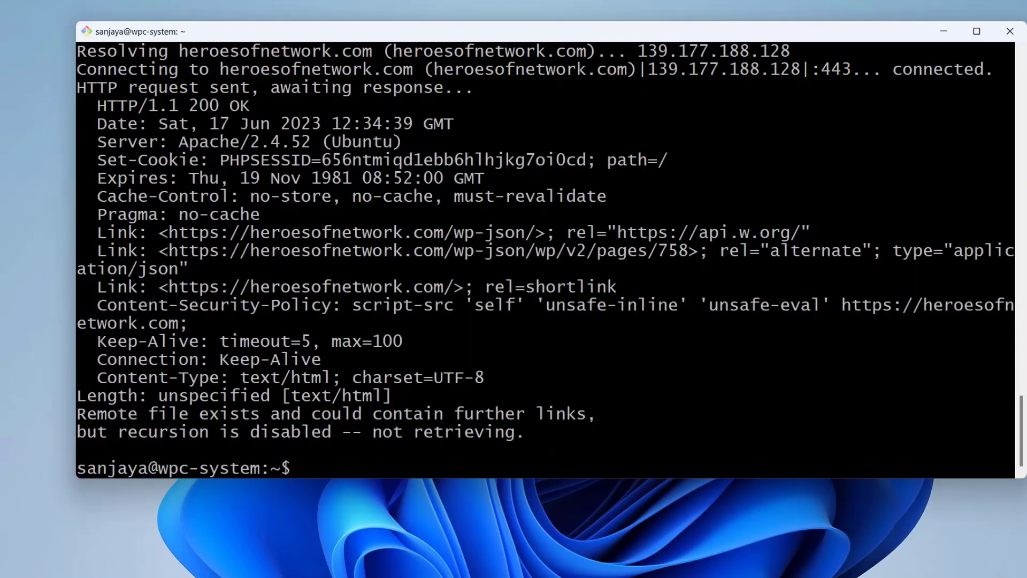
mouse_move(662, 562)
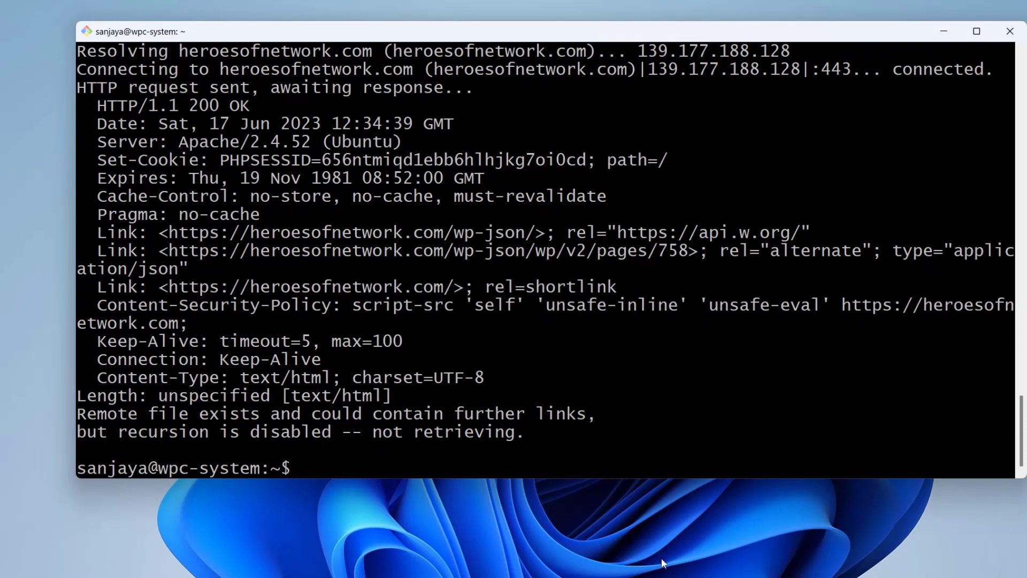